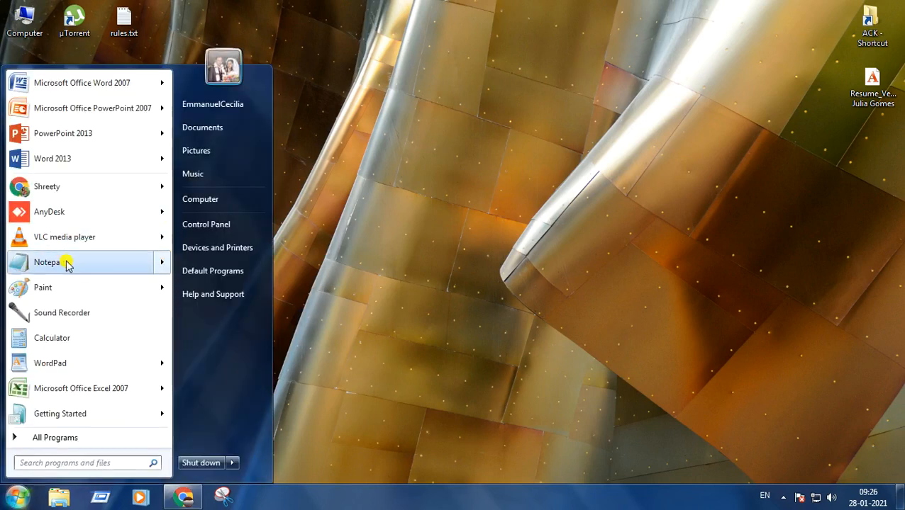
Launch Notepad from the Start menu and maximize its window
left_click(47, 263)
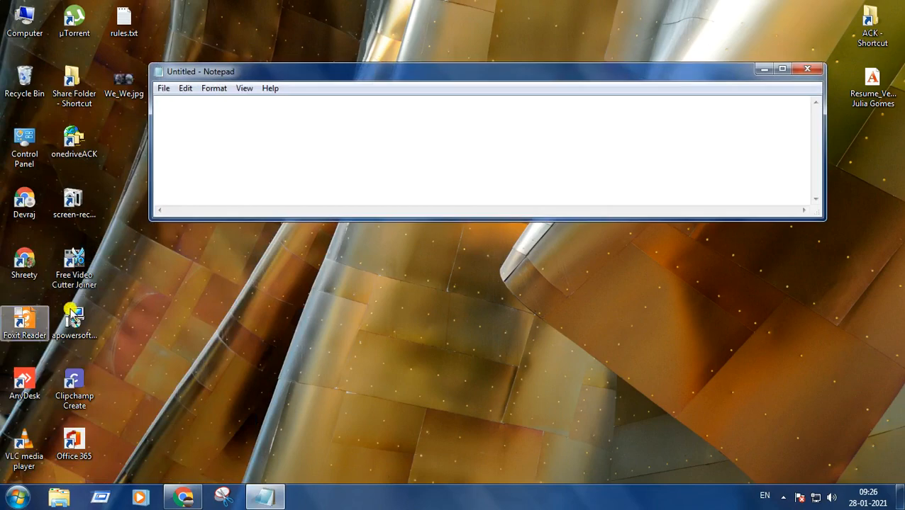
left_click(783, 68)
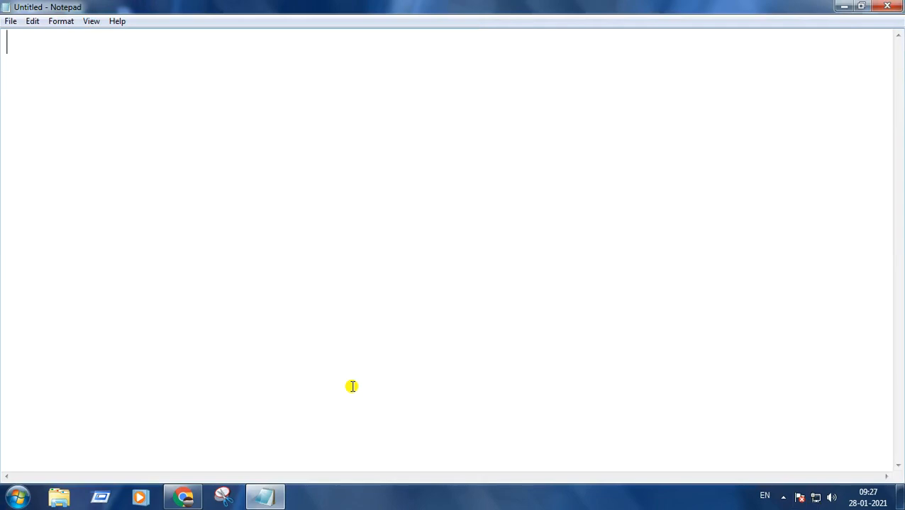
Write the opening <HTML>, <HEAD> and <TILTE> tags on separate lines
type("<HTML")
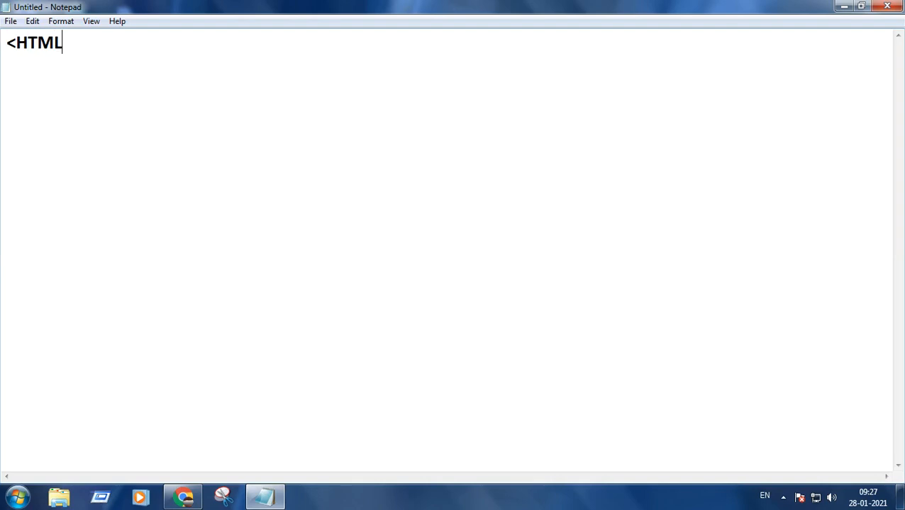
type(">")
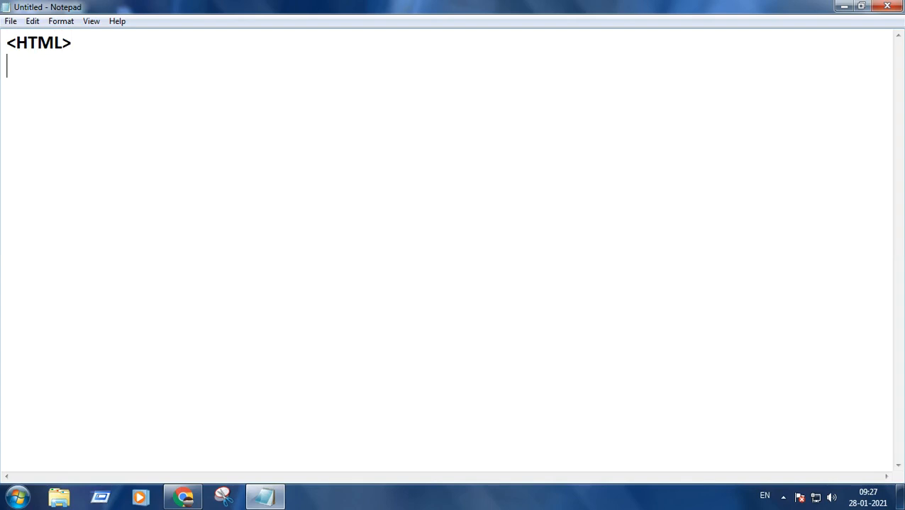
type("<")
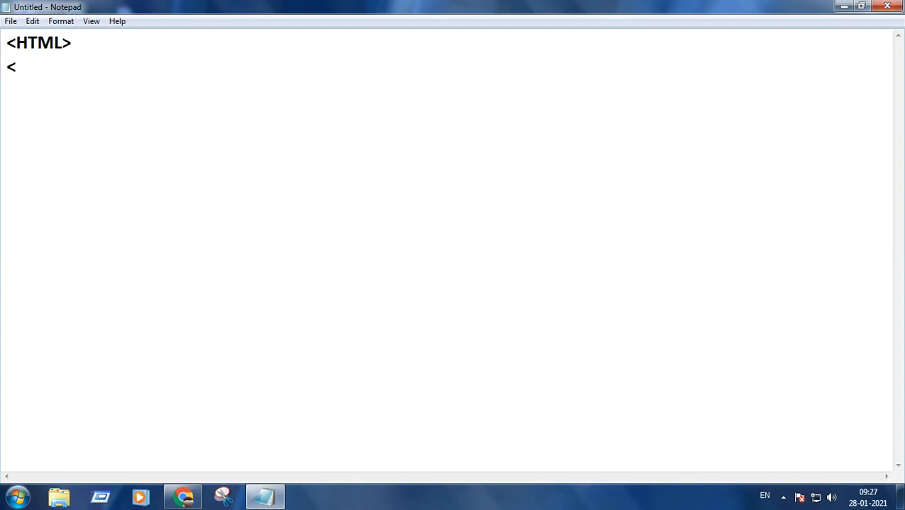
type("HEADS")
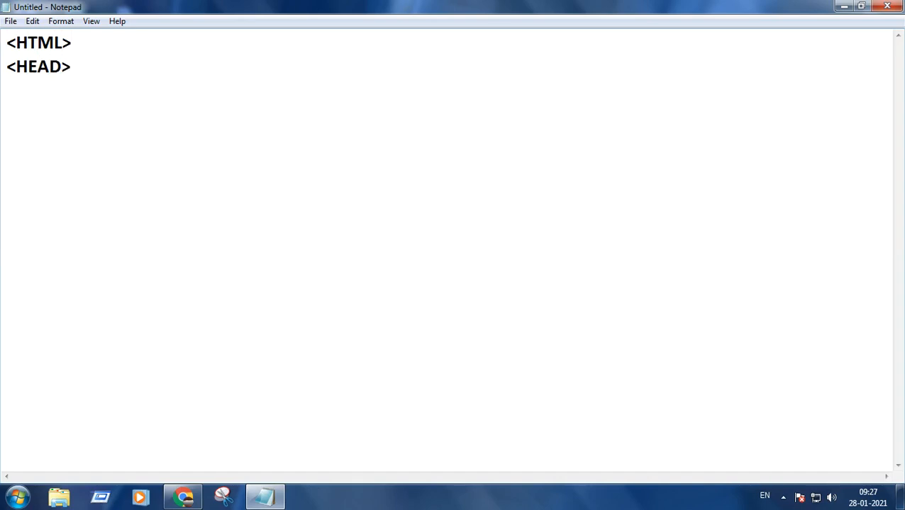
type("<")
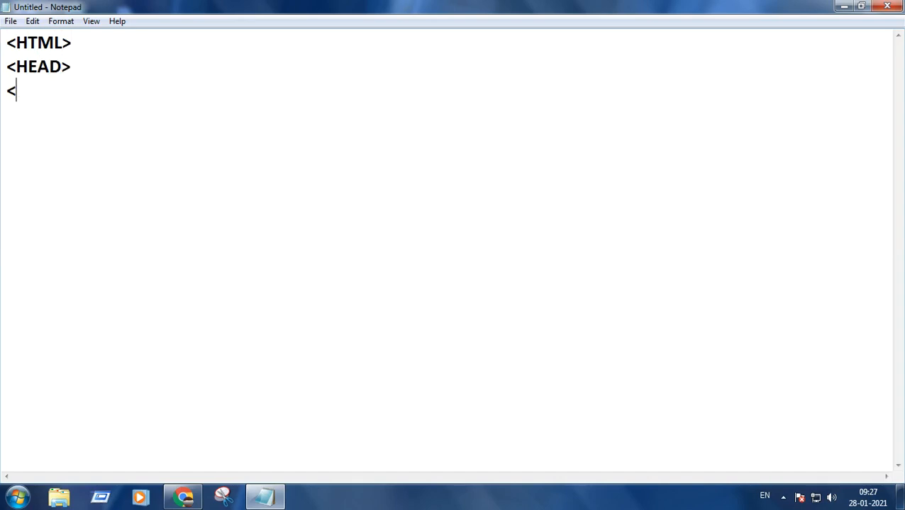
type("TIL")
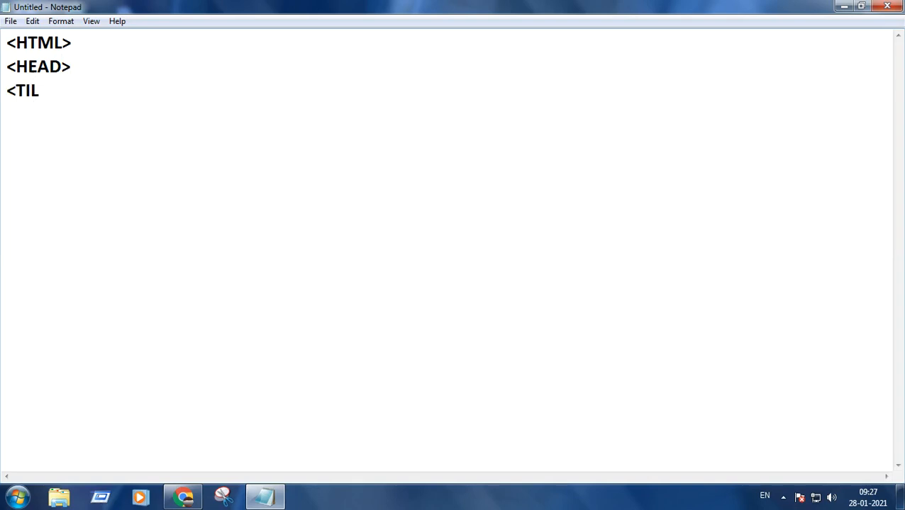
type("TE")
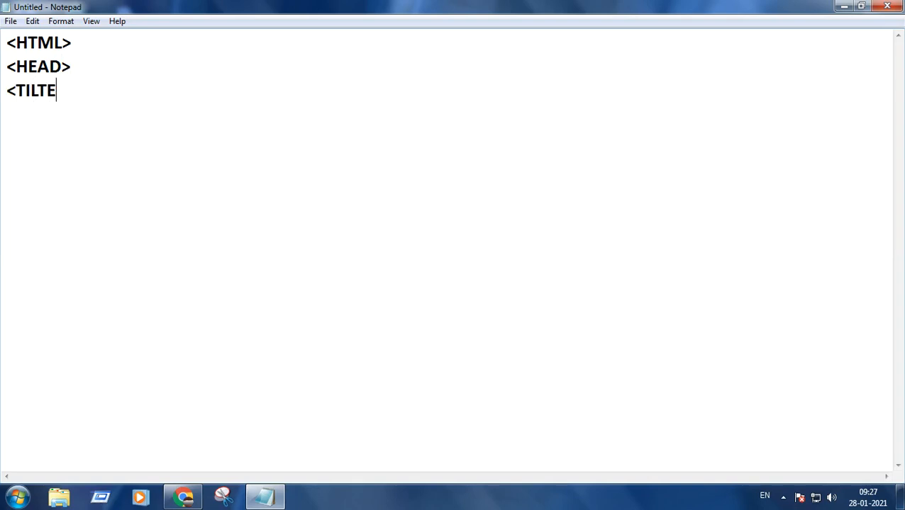
type(">")
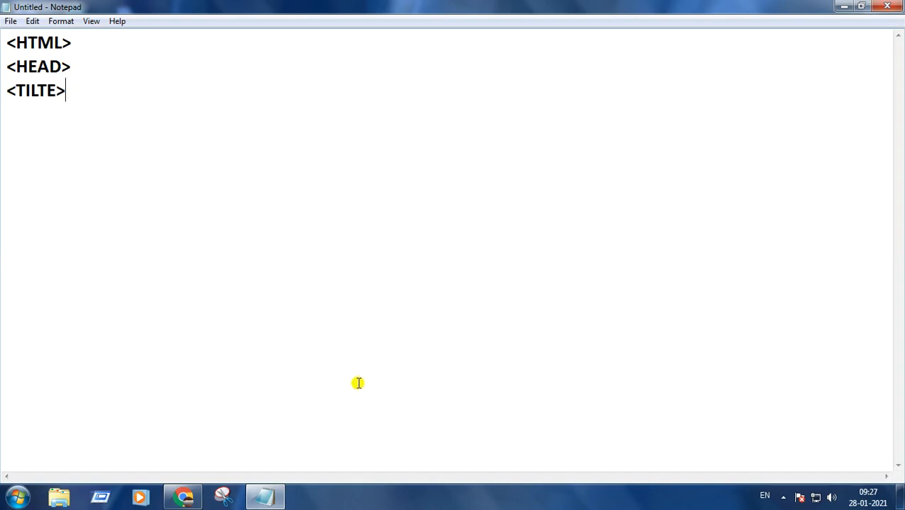
Enter the page title text CREATING MY FIRST WEB PAGE
type("C")
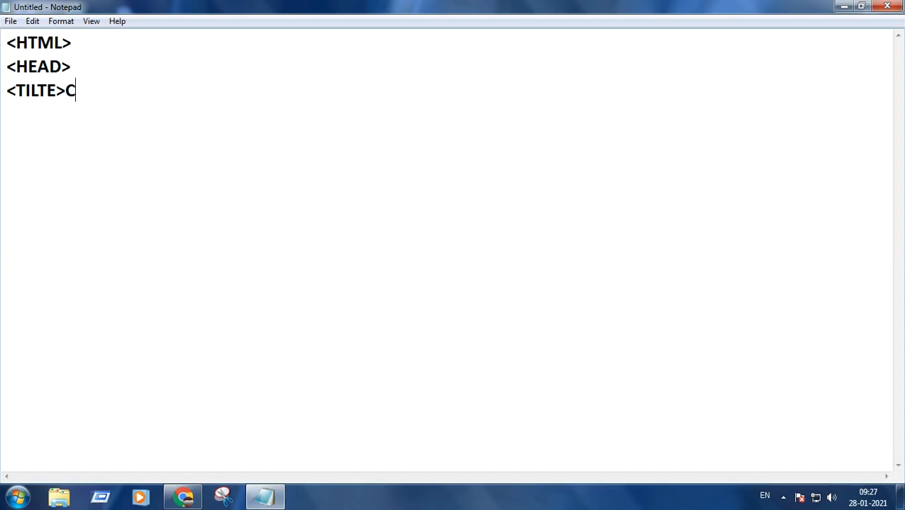
type("REATIN")
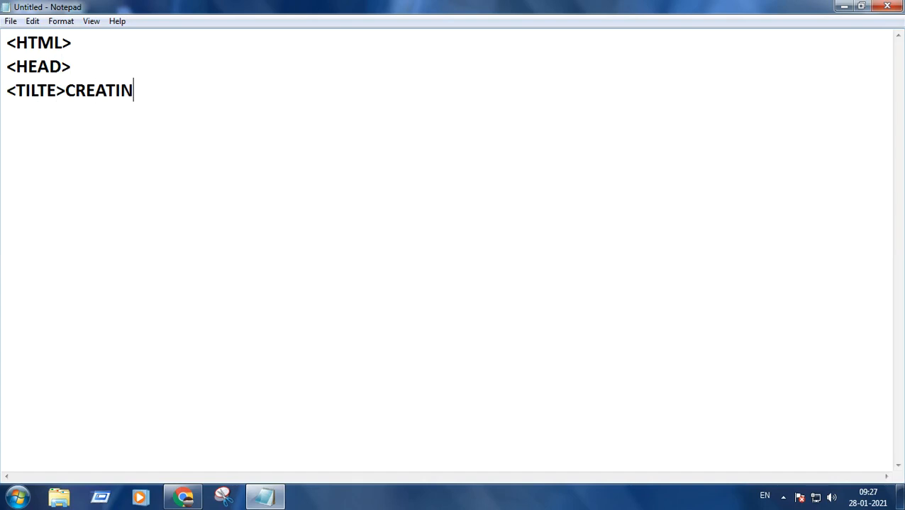
type("G")
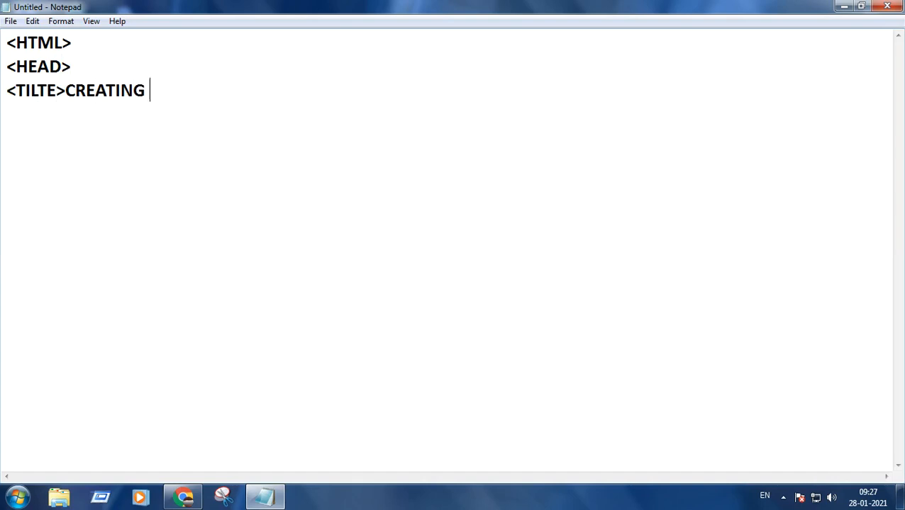
type("MY")
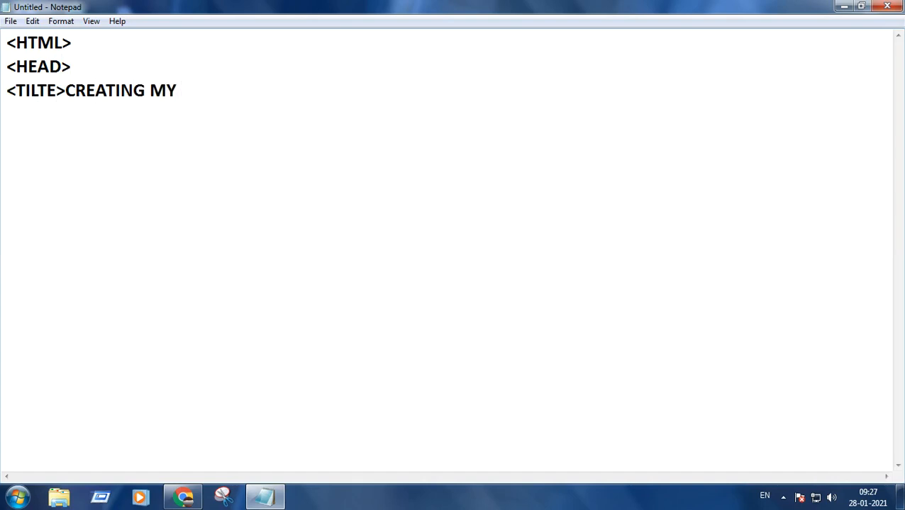
type("FIRST")
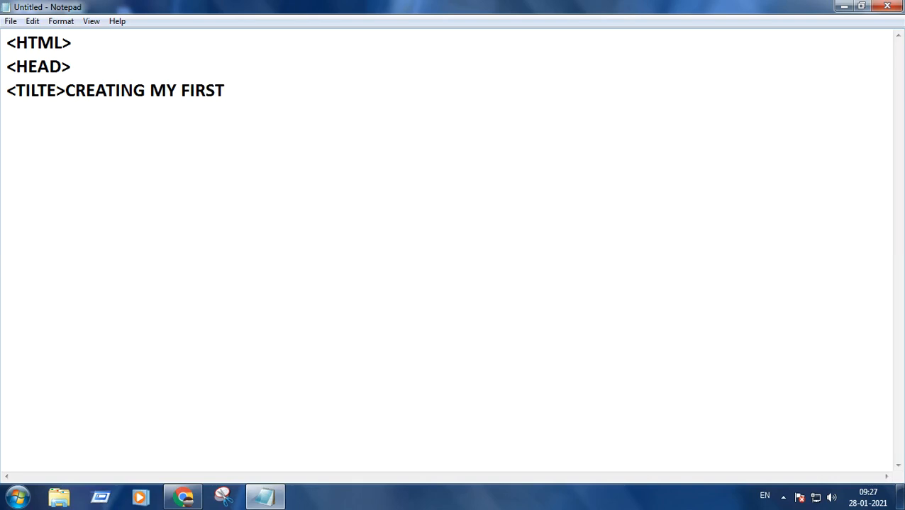
type("E")
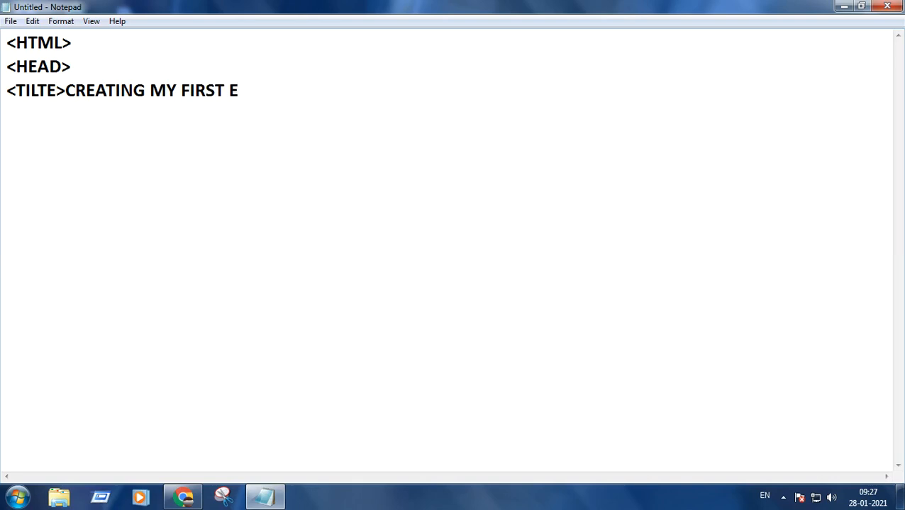
type("W")
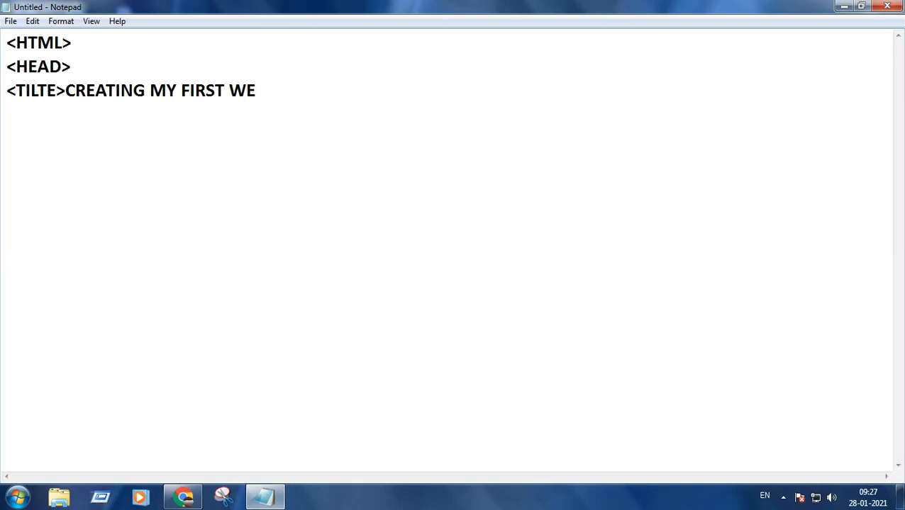
type("B PA")
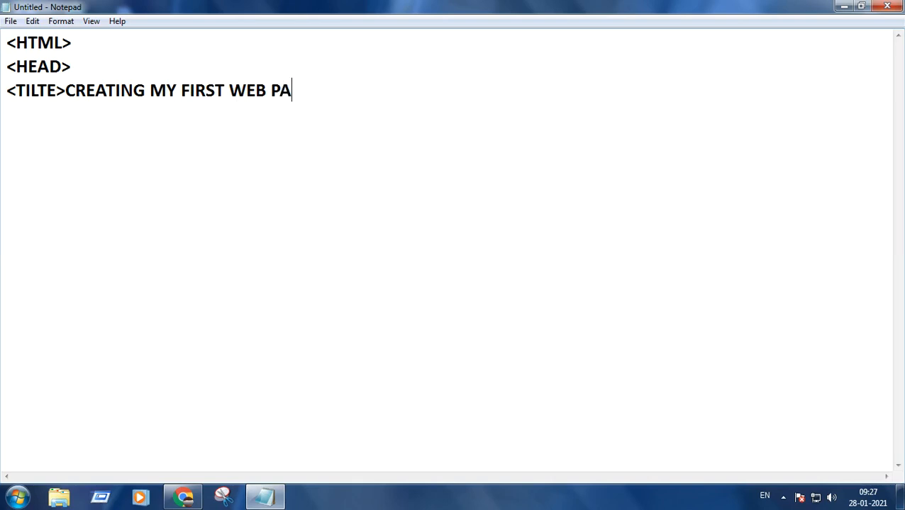
type("GE")
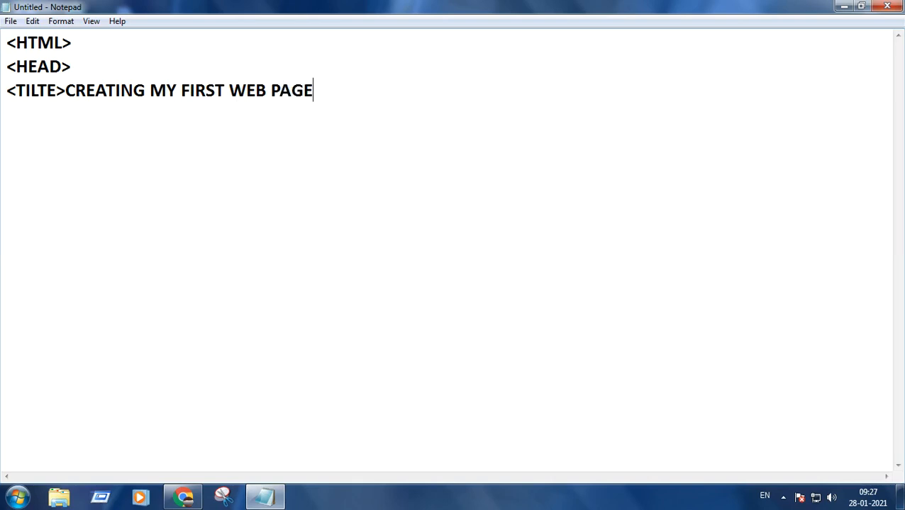
Close the title with </TITLE> and the head with </HEAD>, ending on a new line
type("</")
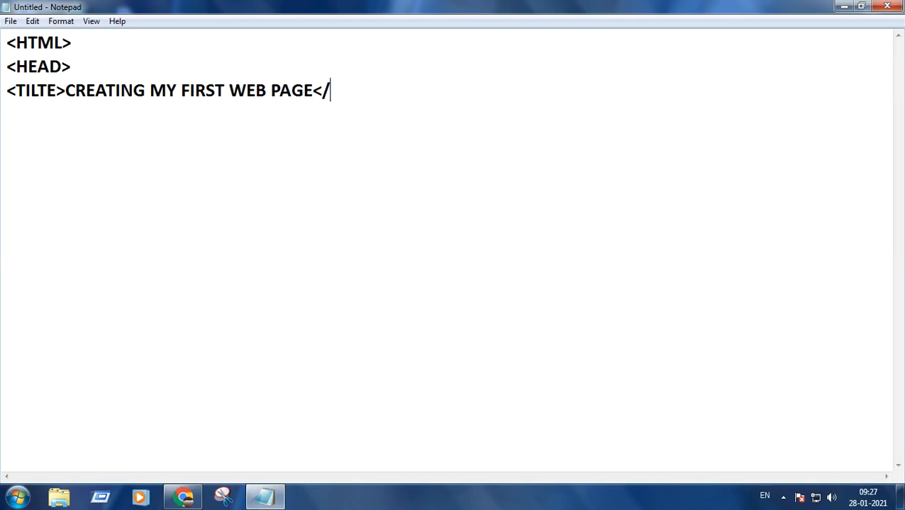
type("TI")
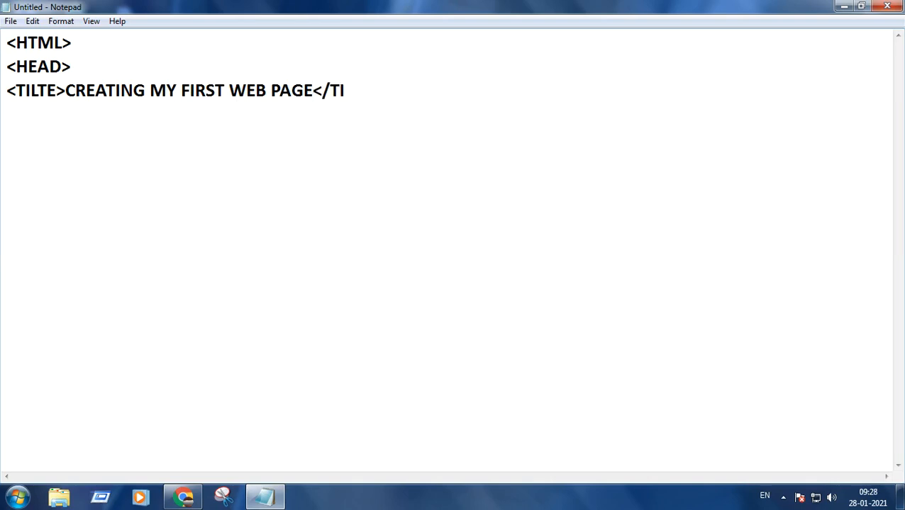
type("TLE")
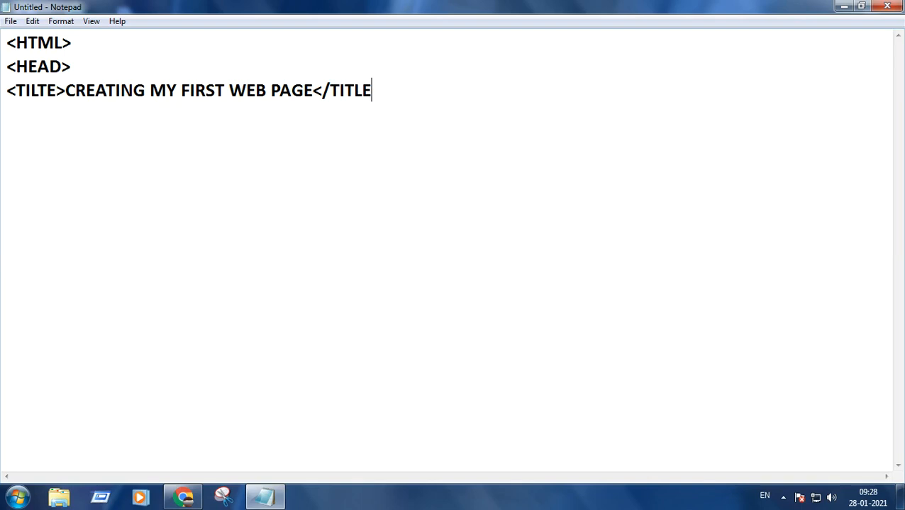
type(">")
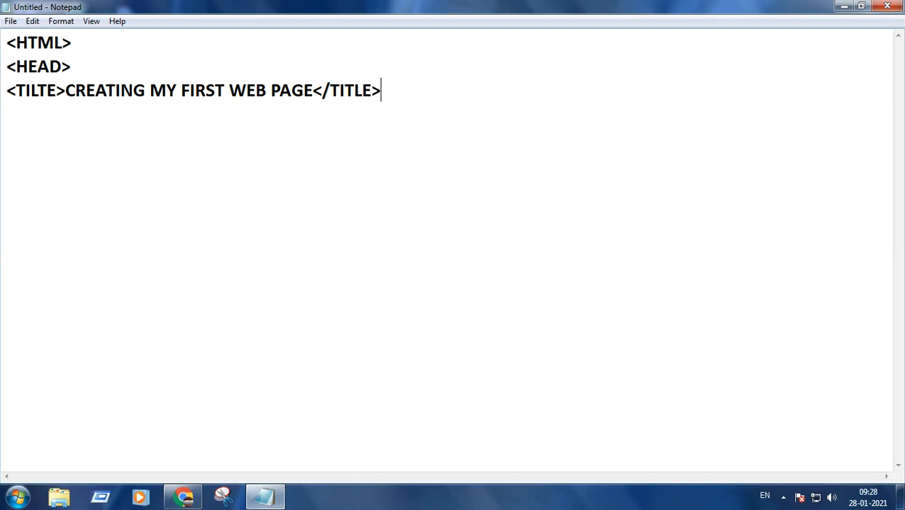
type("<")
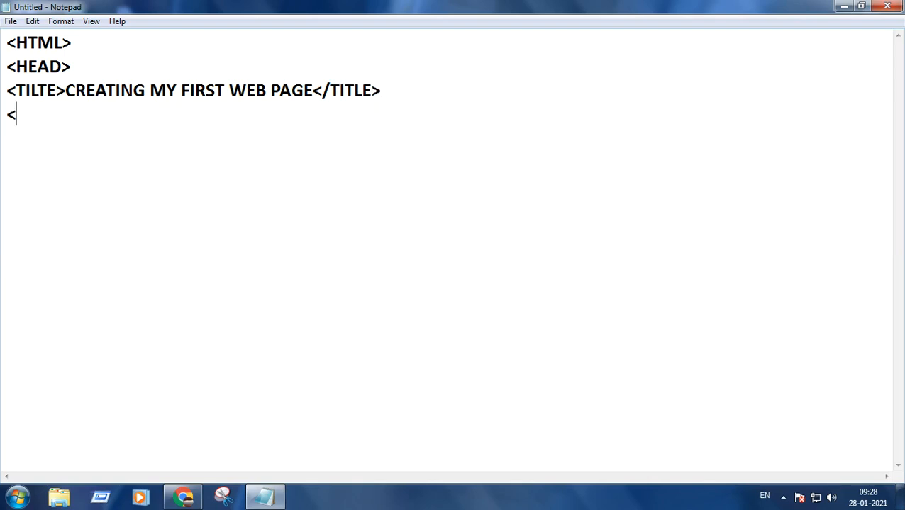
type("/HEAD")
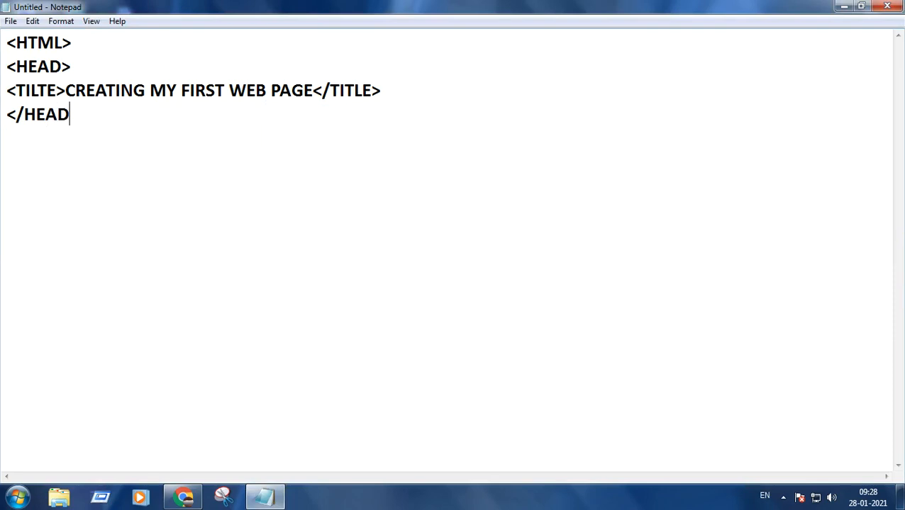
type(">")
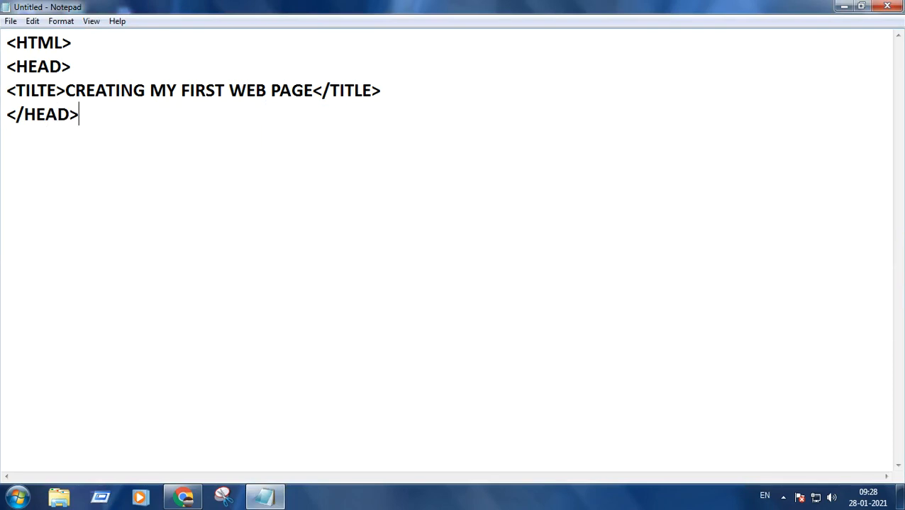
key("enter")
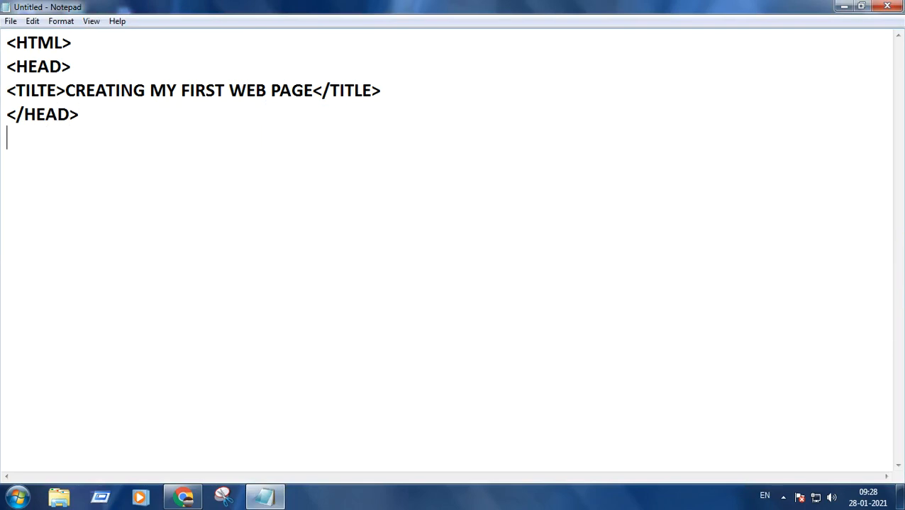
Add a <BODY> tag containing the text THIS IS MY FIRST WEB PAGE!
type("<BO")
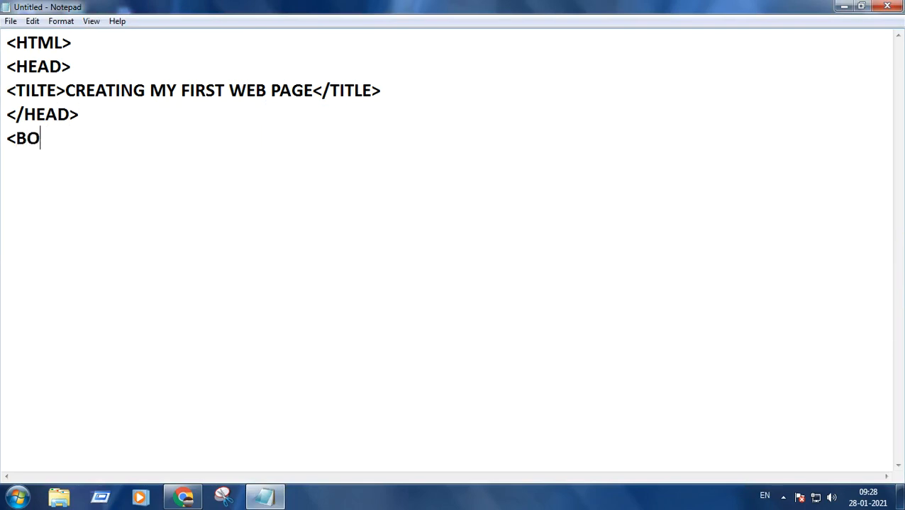
type("DY>")
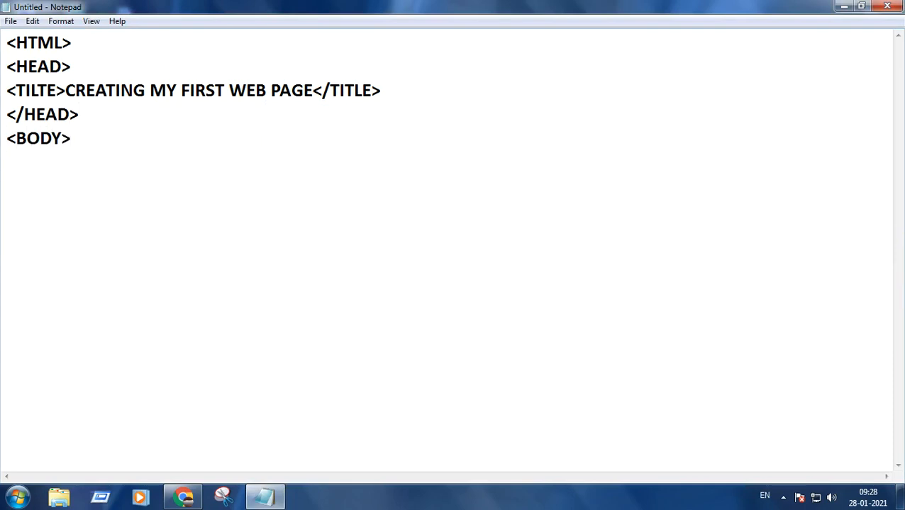
type("<")
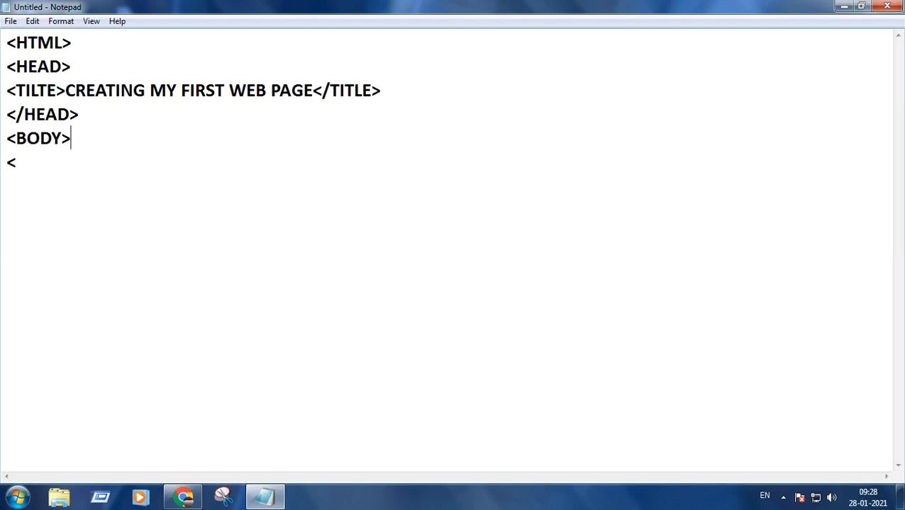
type("TH")
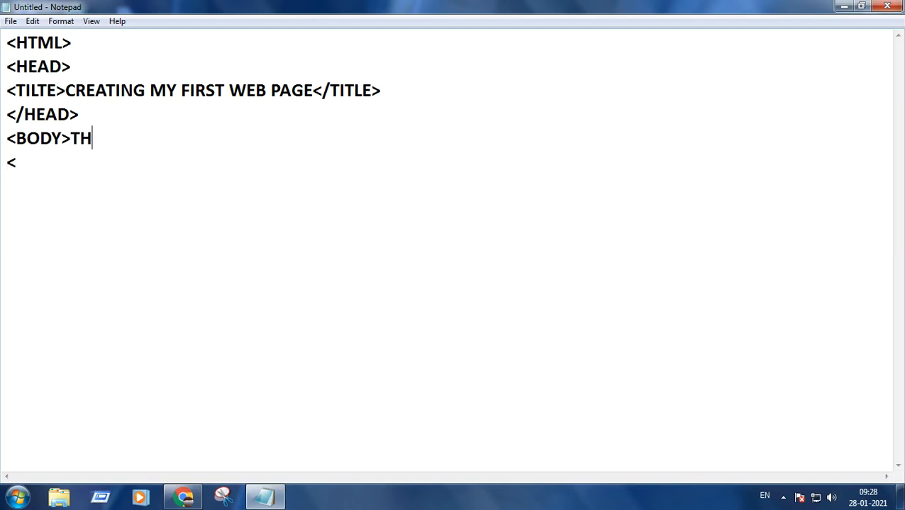
type("IS IS")
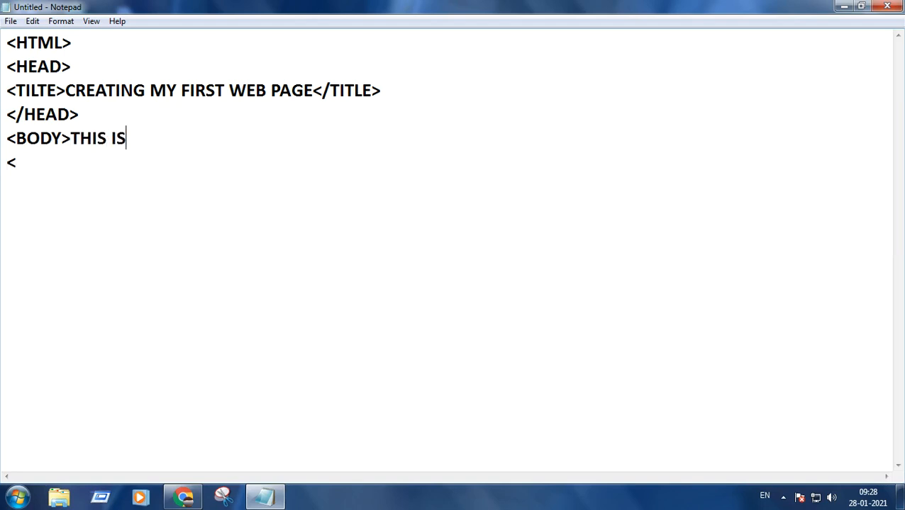
type("MY")
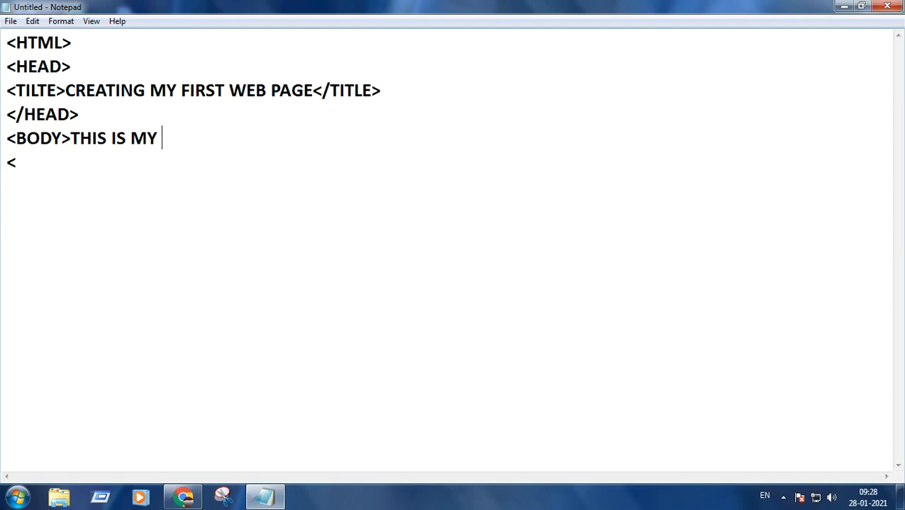
type("FIRST WE")
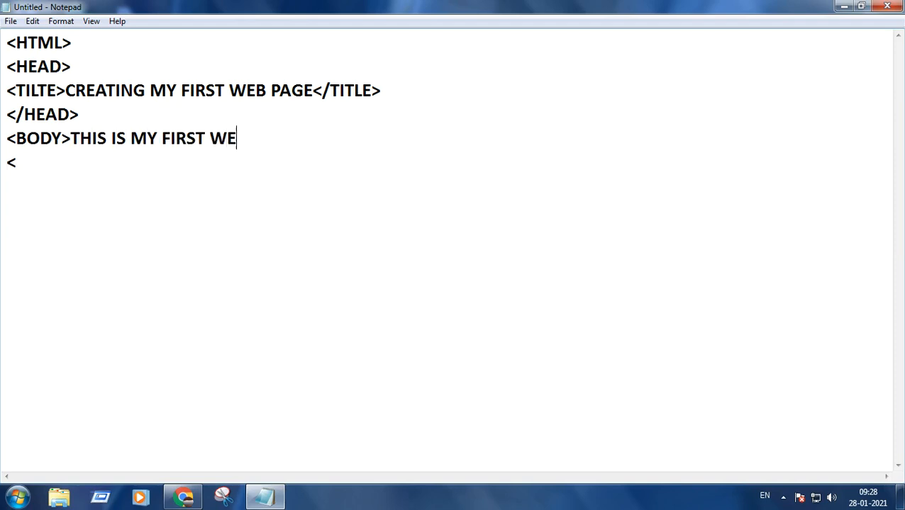
type("B PAGE")
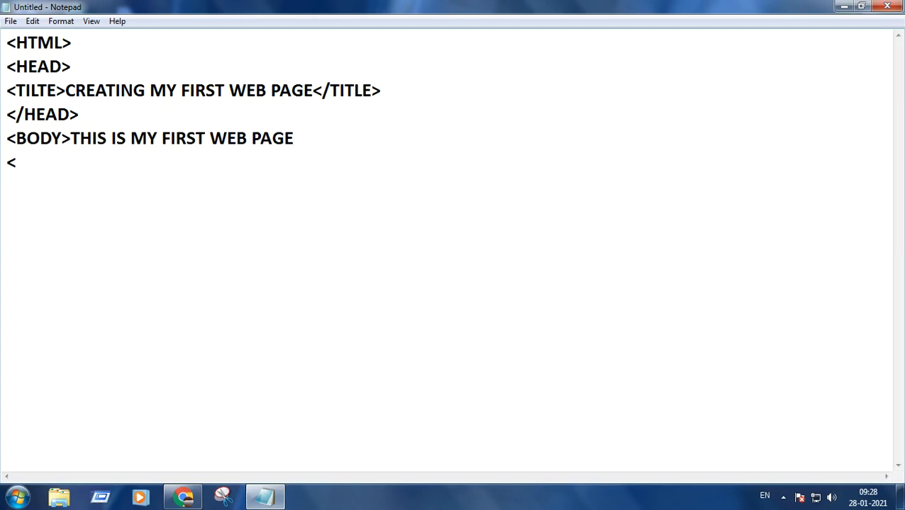
type("!")
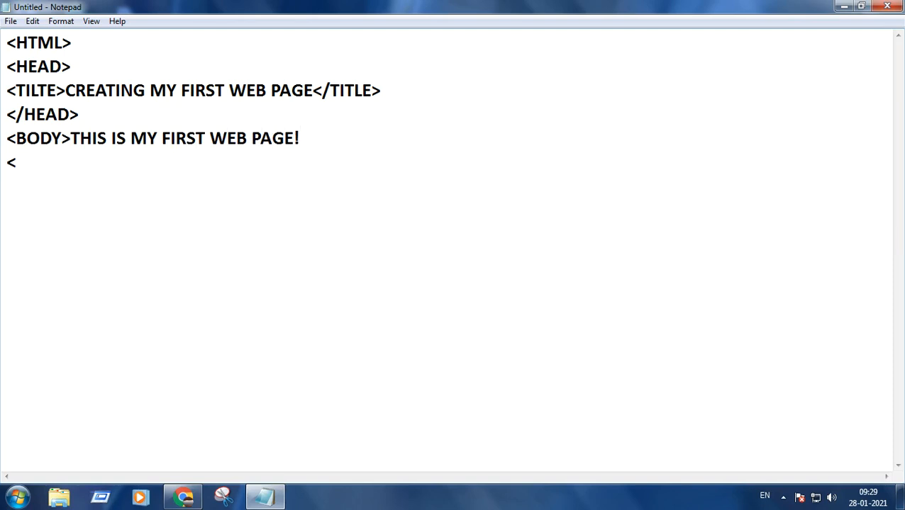
Close the document with </BODY> and </HTML> lines
type("/")
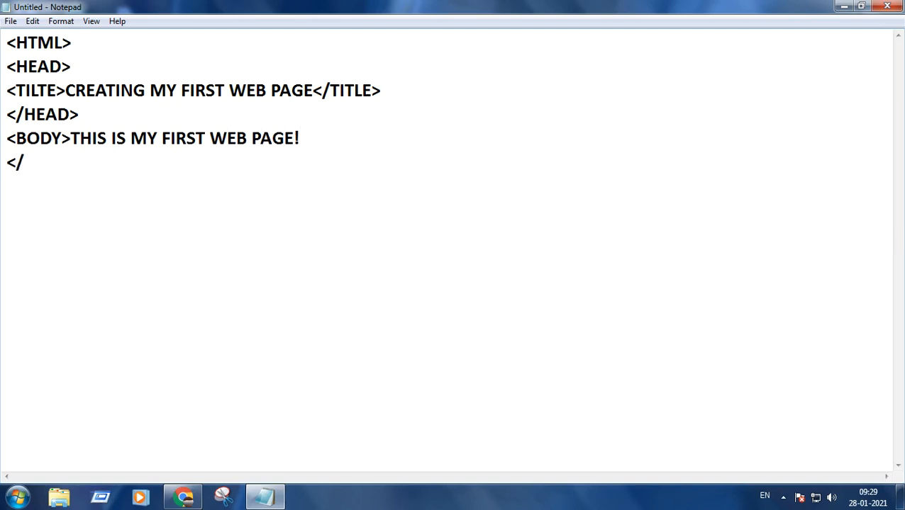
type("BODY")
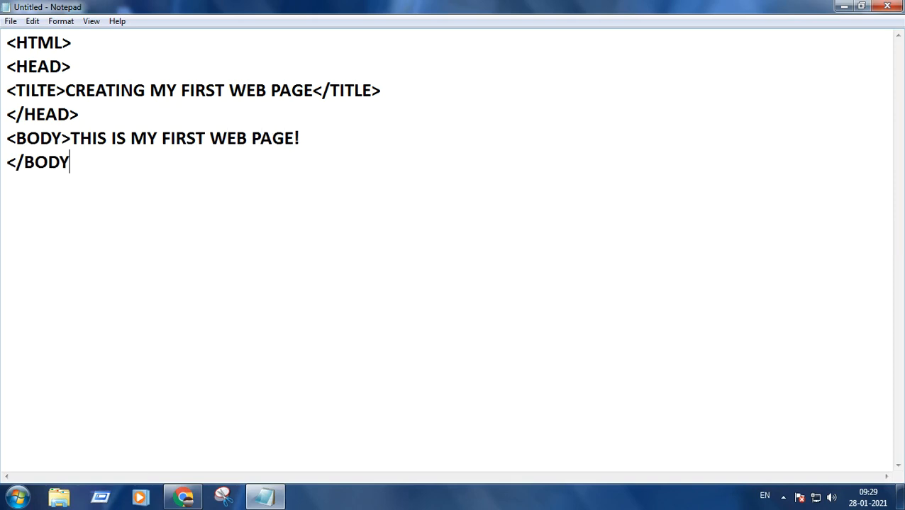
type(">")
type("<")
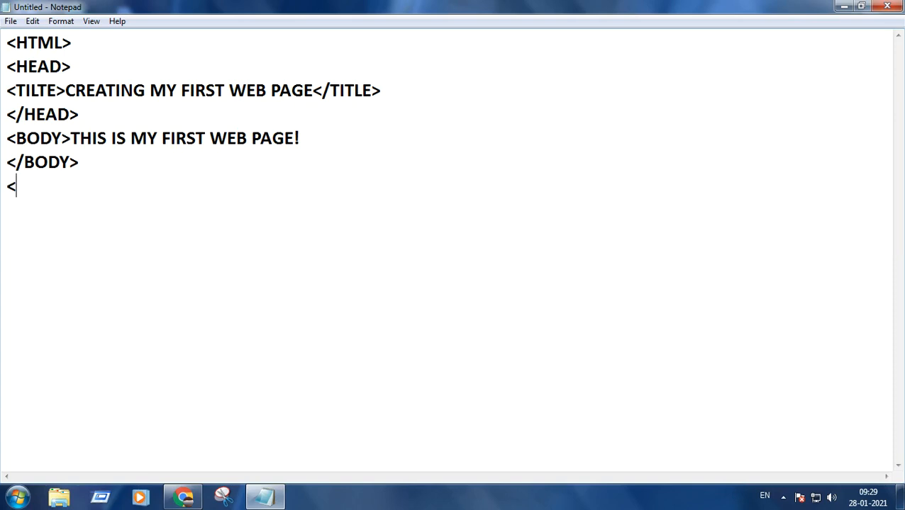
type("/H")
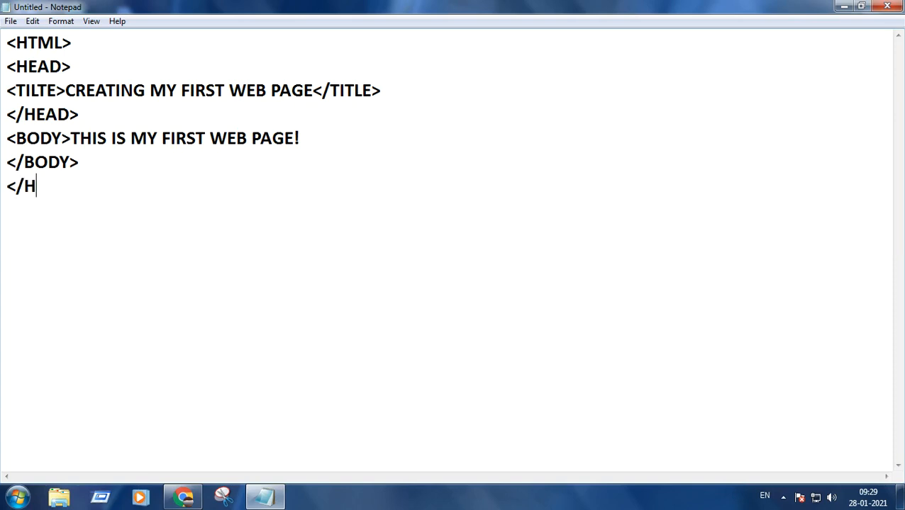
type("TML>")
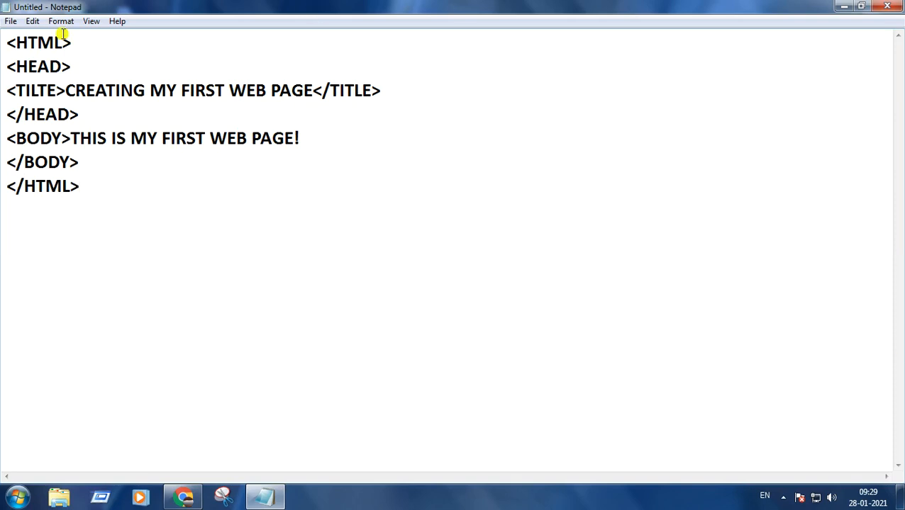
left_click(12, 22)
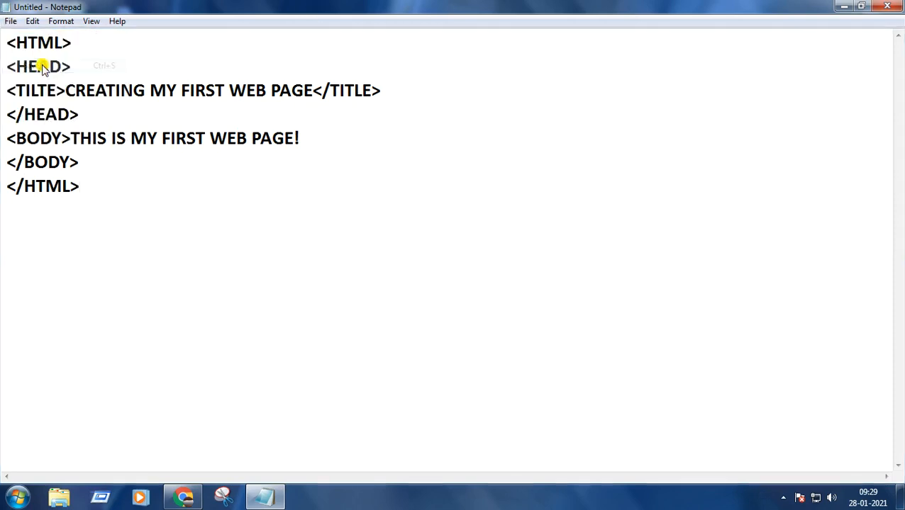
Save the document to the Desktop under the name 01.HTML
key("ctrl+s")
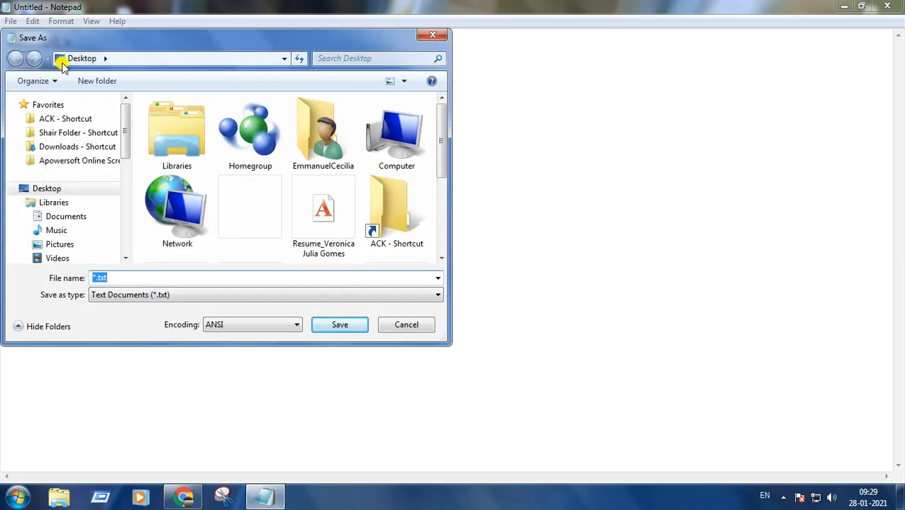
left_click(119, 277)
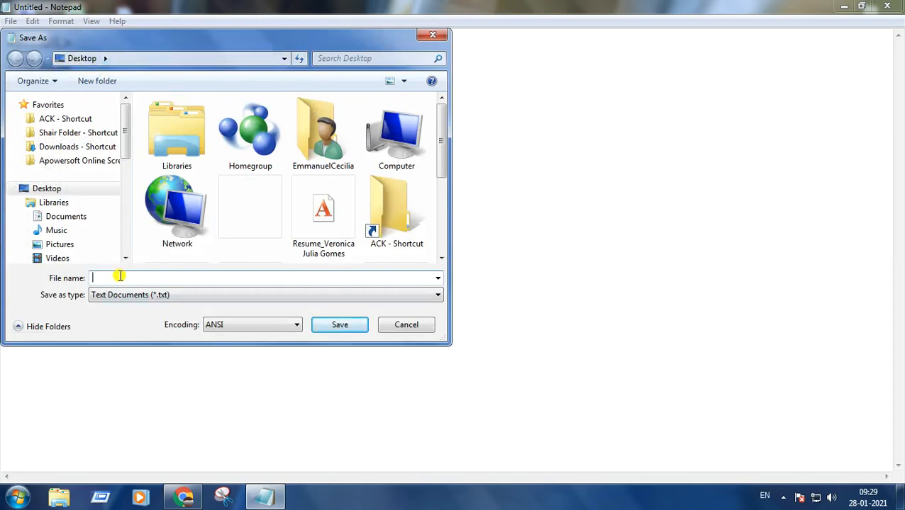
type("01")
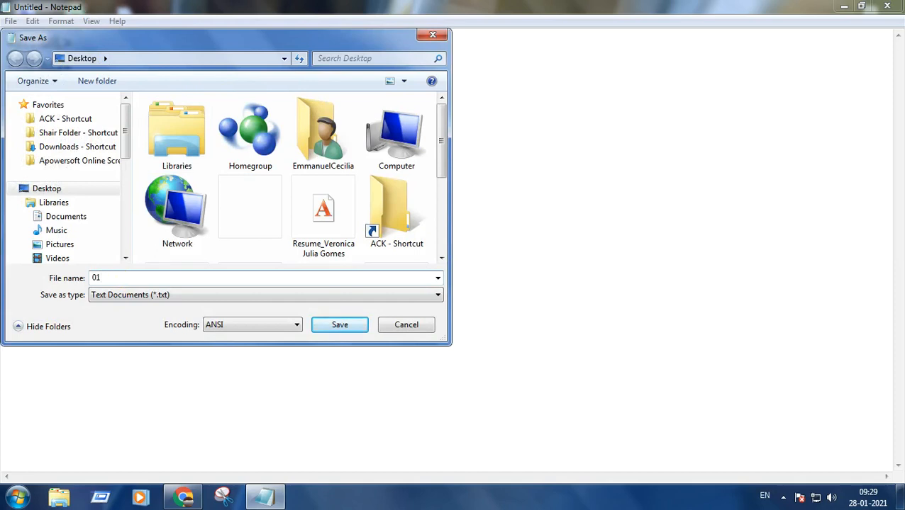
type(".HT")
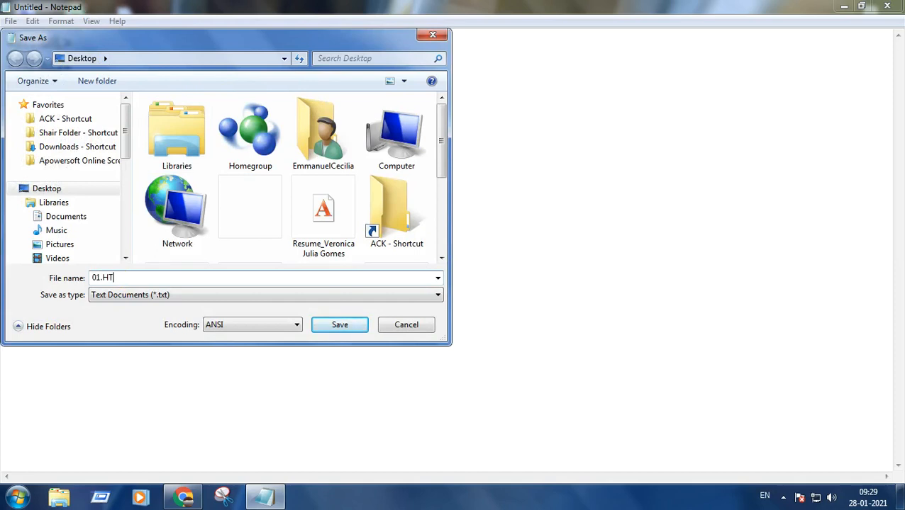
type("ML")
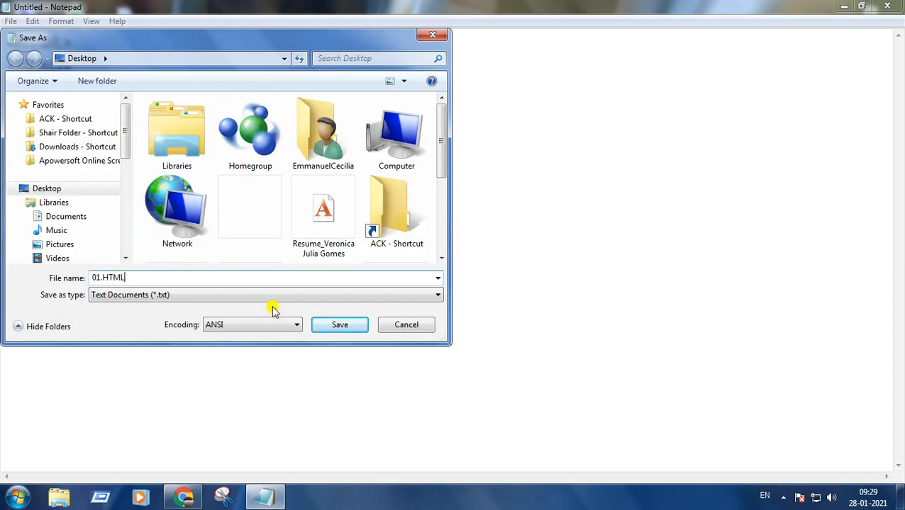
left_click(340, 324)
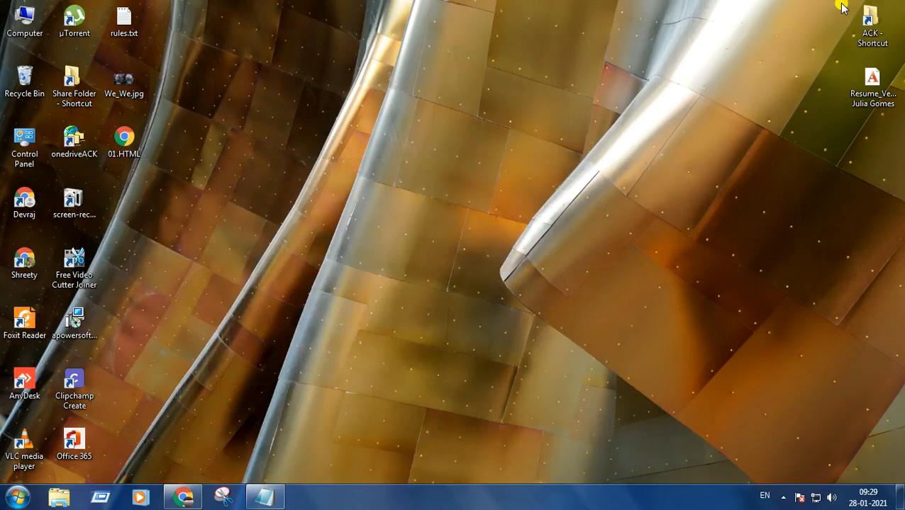
Open the 01.HTML desktop icon so the page shows in Chrome
left_click(125, 136)
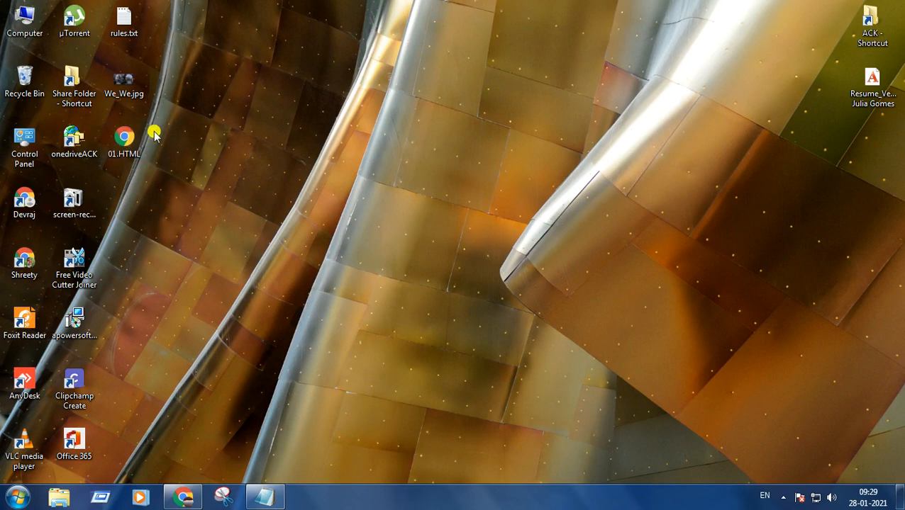
left_click(125, 142)
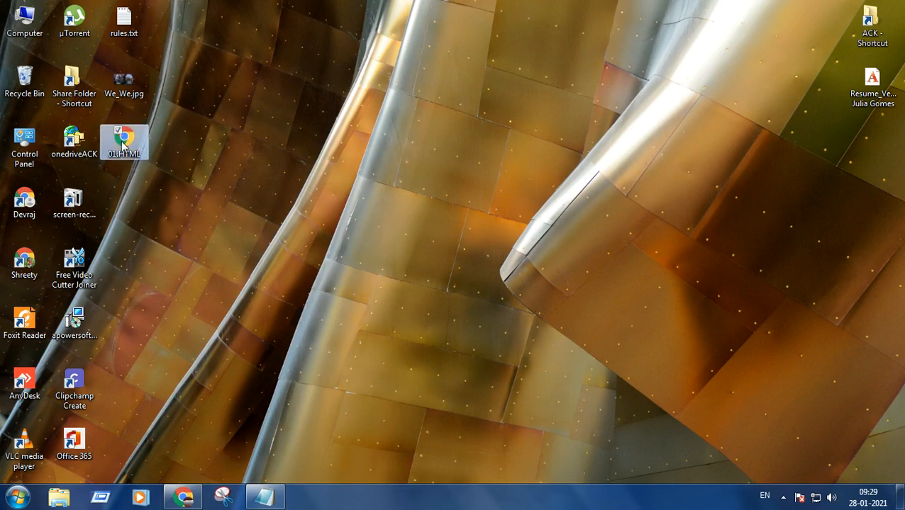
double_click(124, 140)
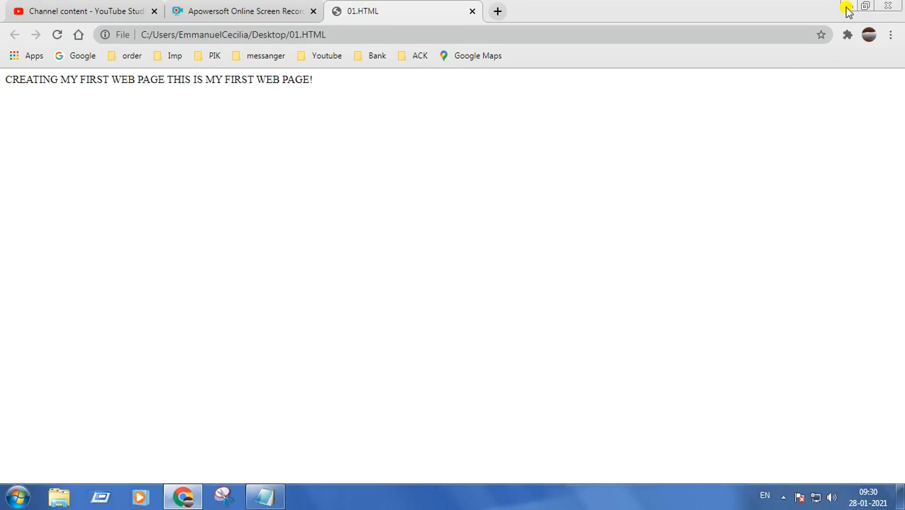
Back in Notepad, insert <BODY BGCOLOR="BLUE"> on its own line before the body text
left_click(865, 6)
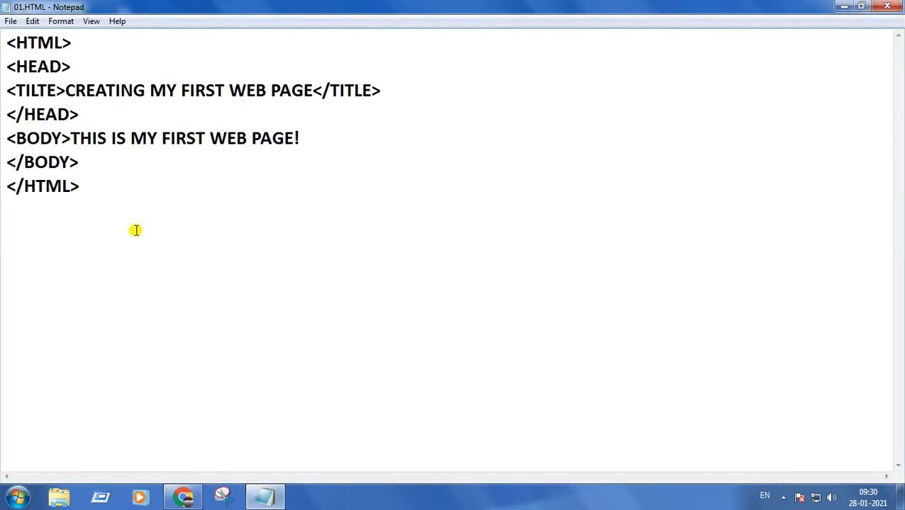
key("Enter")
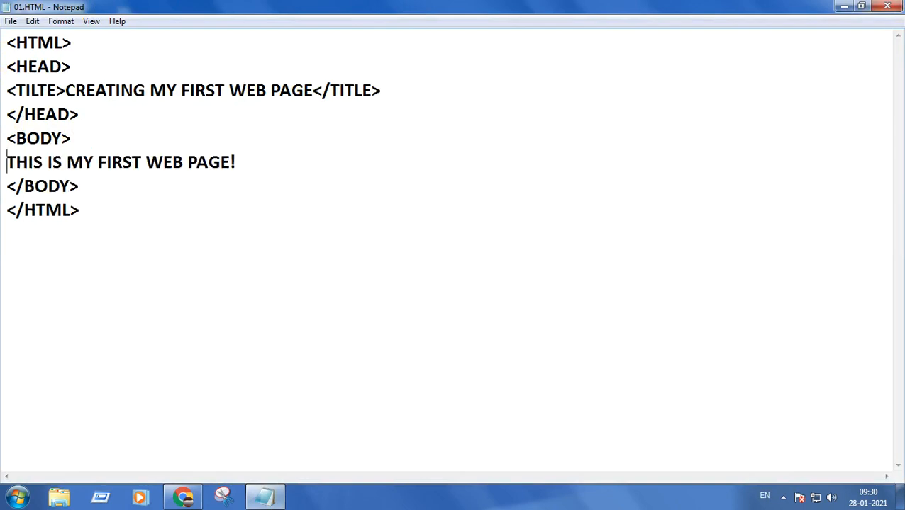
type("<")
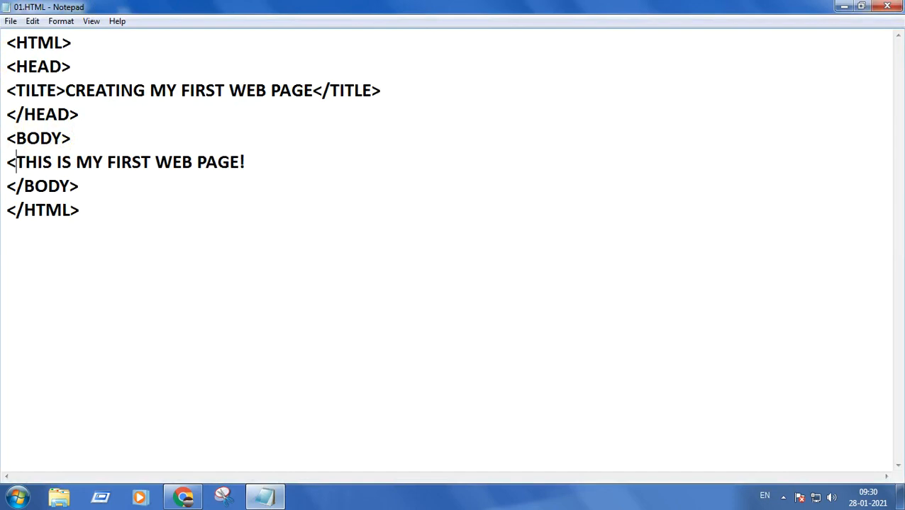
type("BODY")
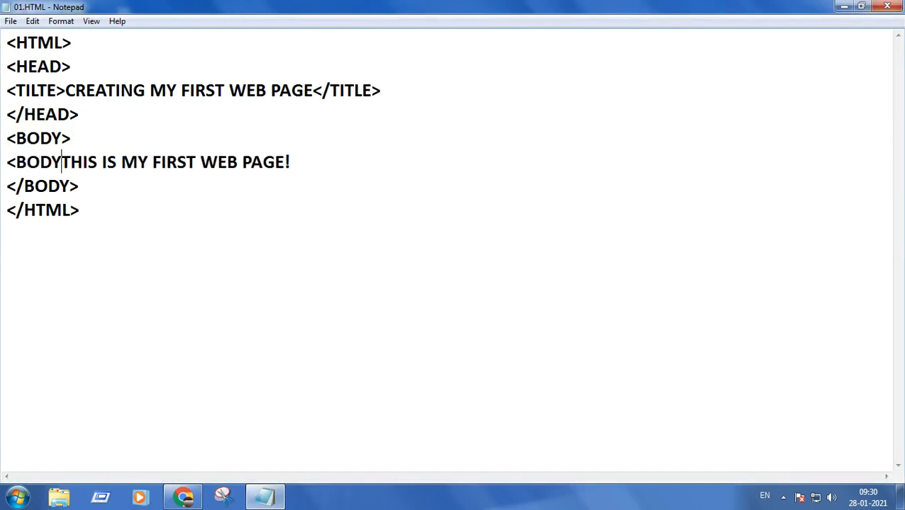
type("\" \"")
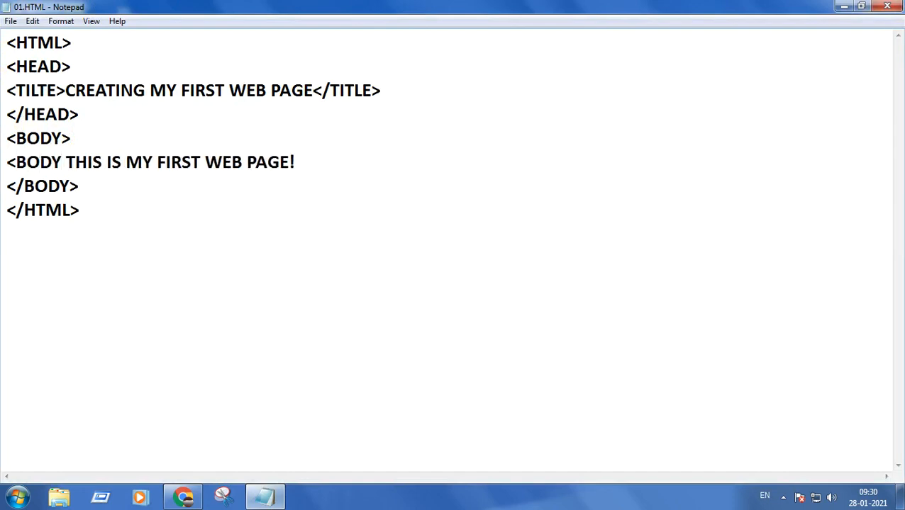
type("BG")
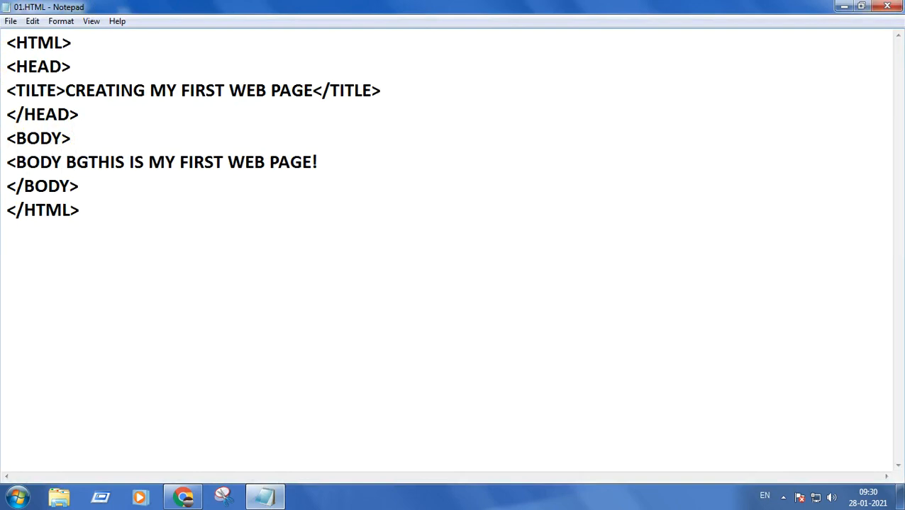
type("COLOR")
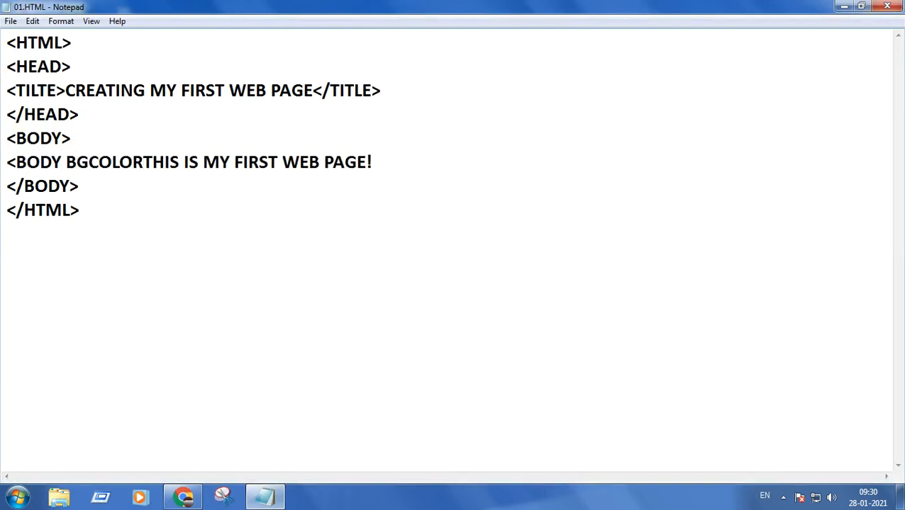
type("=\"")
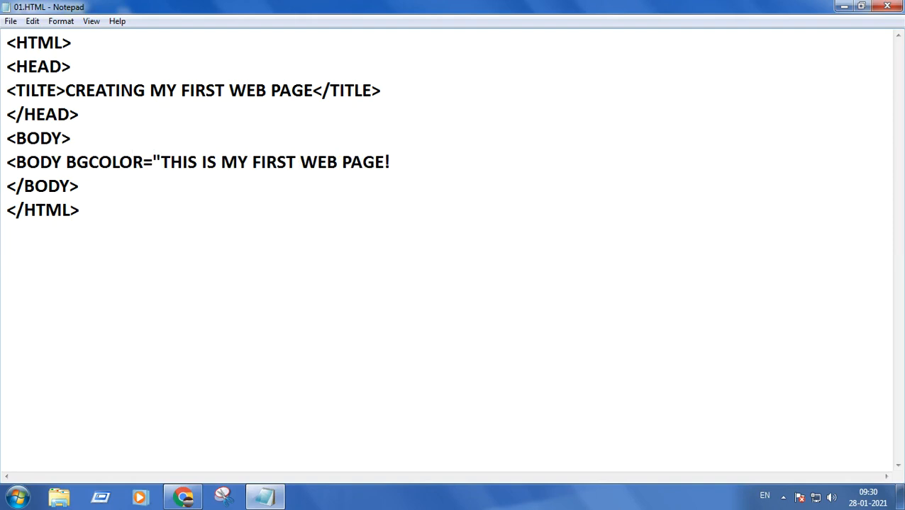
type("BL")
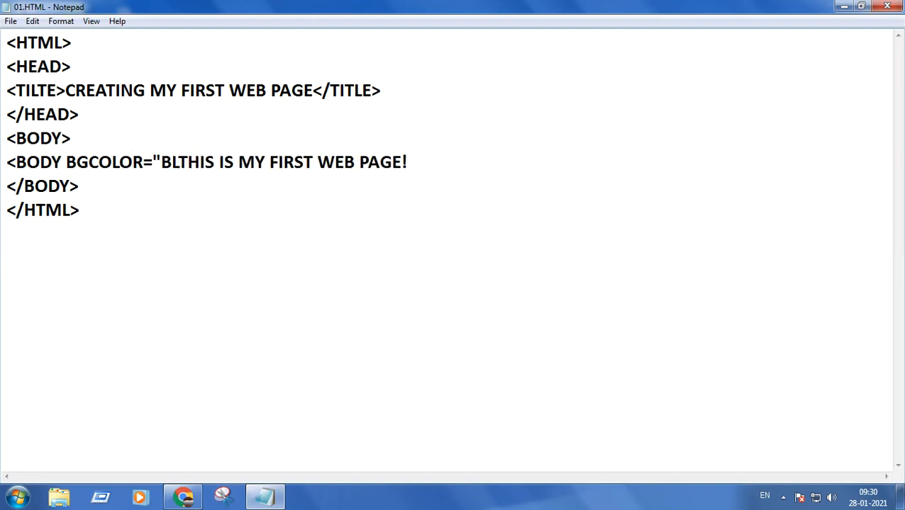
type("UE\"")
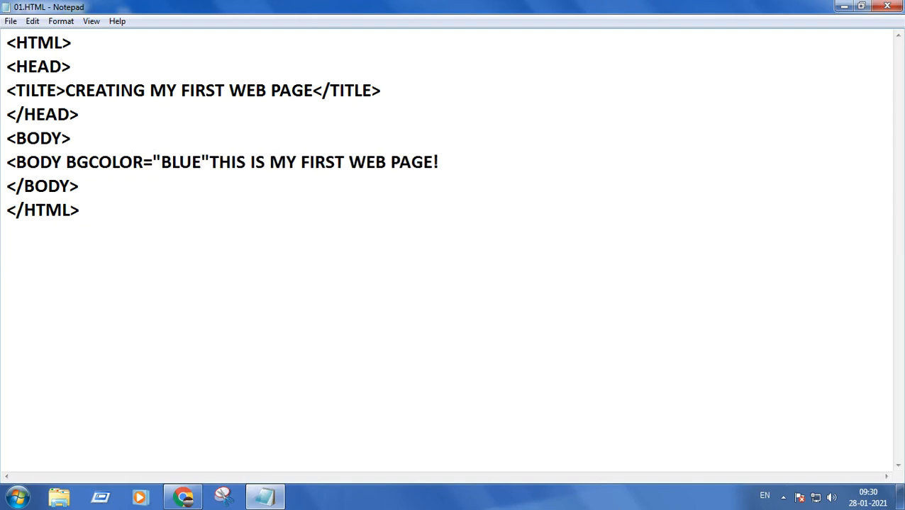
type(">")
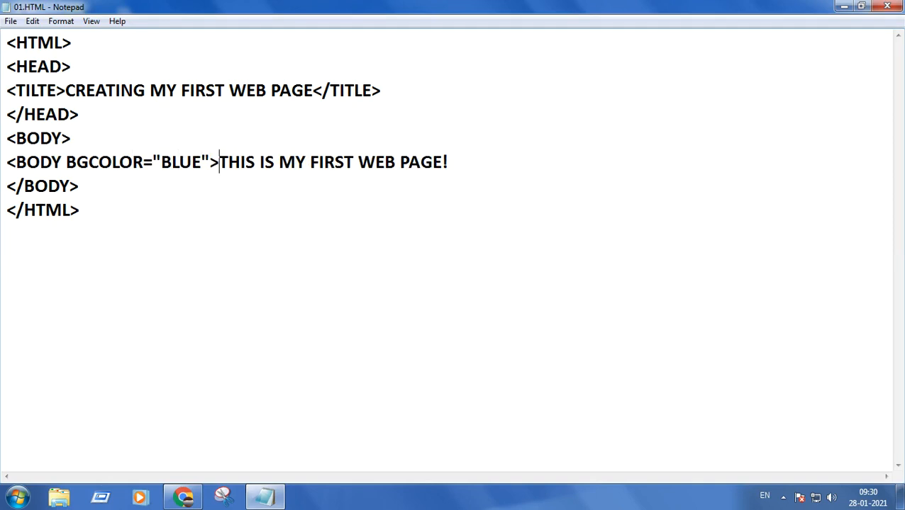
left_click(12, 21)
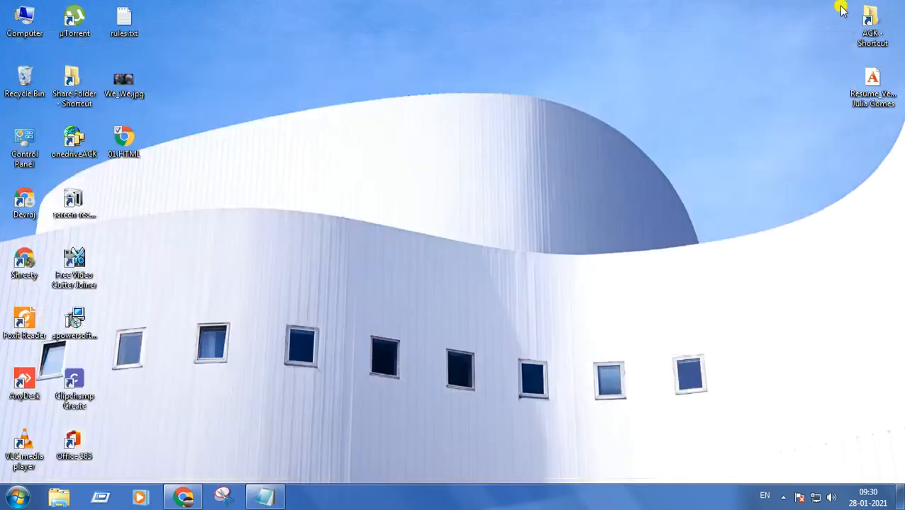
Reopen 01.HTML from the desktop in Chrome to check the edit
left_click(123, 141)
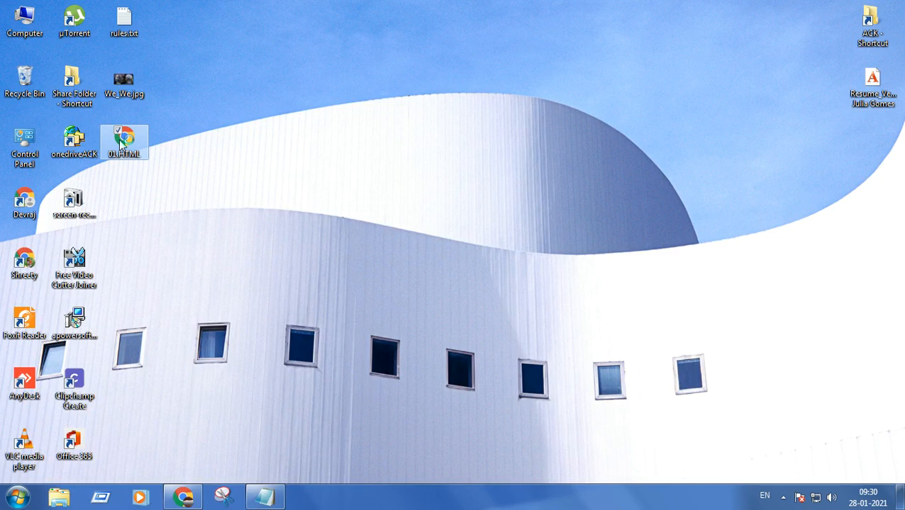
double_click(125, 141)
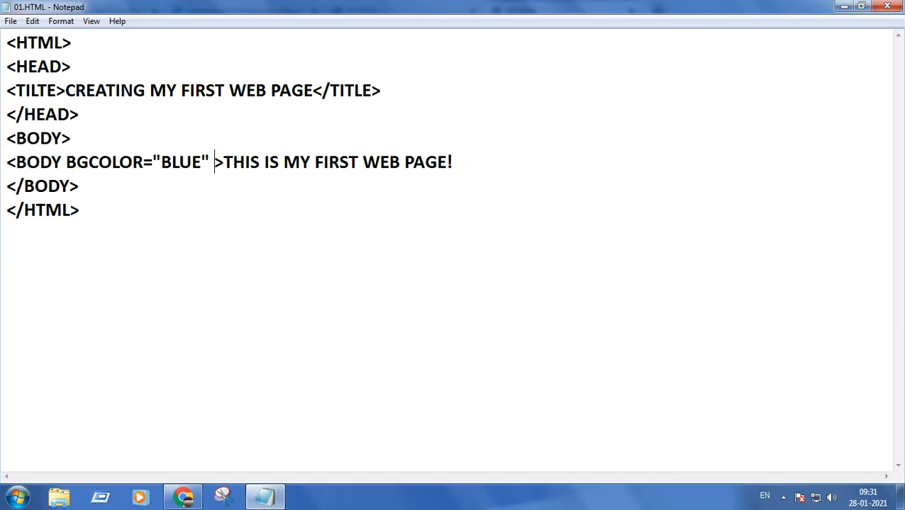
Add TEXT="WHITE" to the body tag and reload the page in Chrome
type("T")
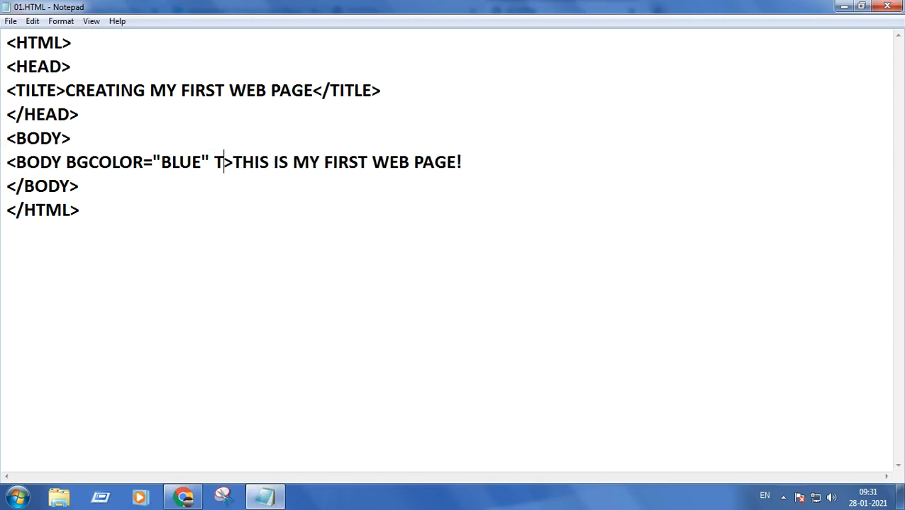
type("EXT")
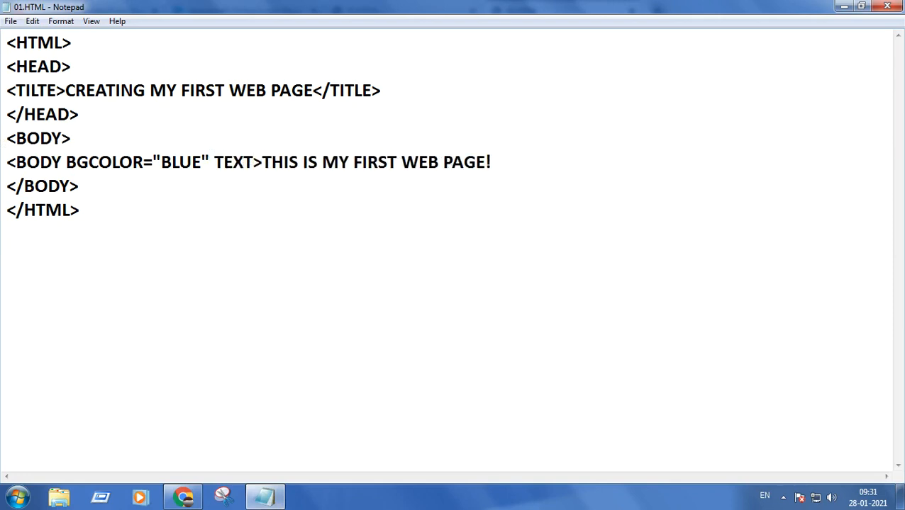
type("=")
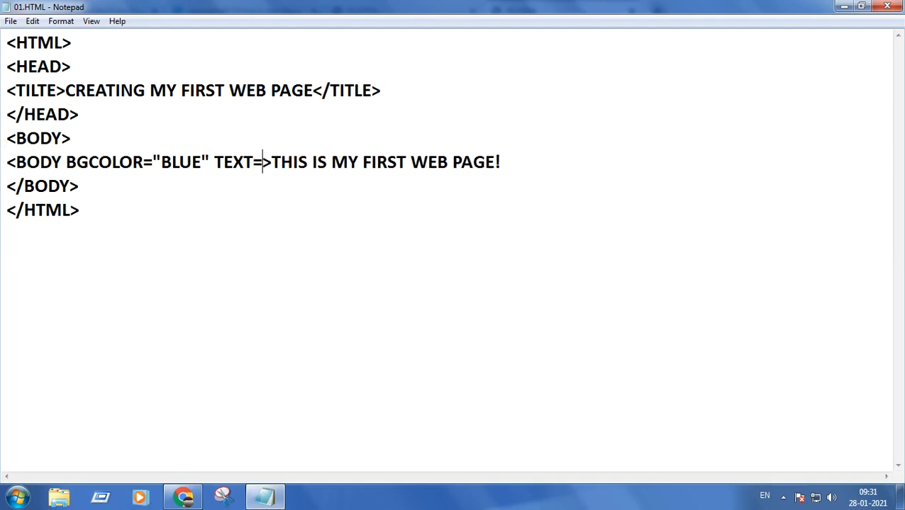
type("\"")
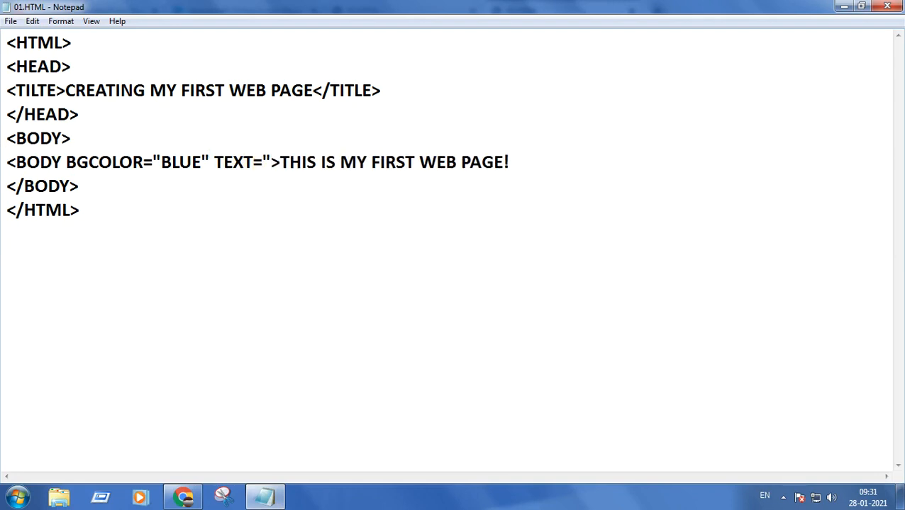
type("WHITE")
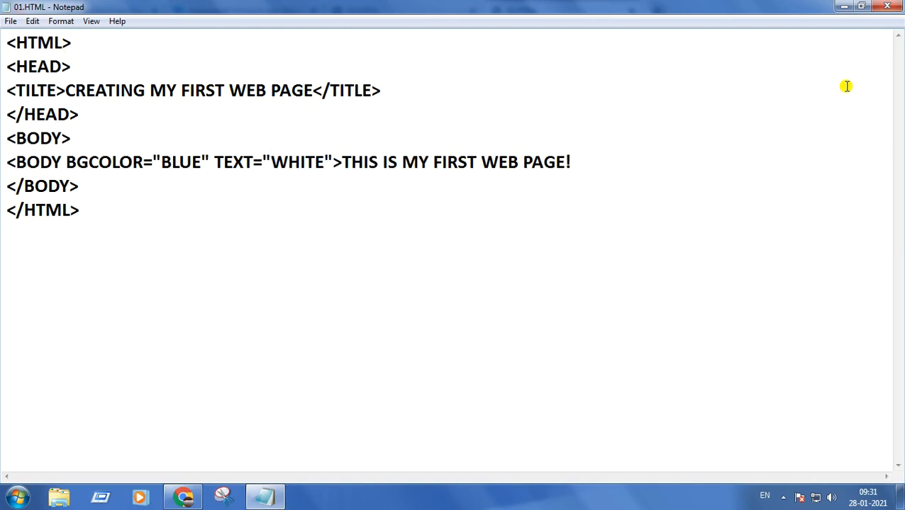
left_click(11, 21)
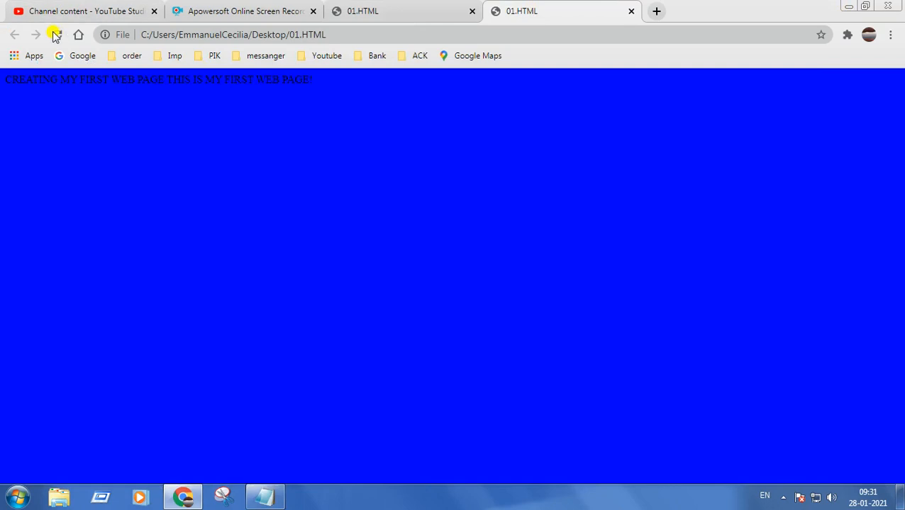
left_click(57, 35)
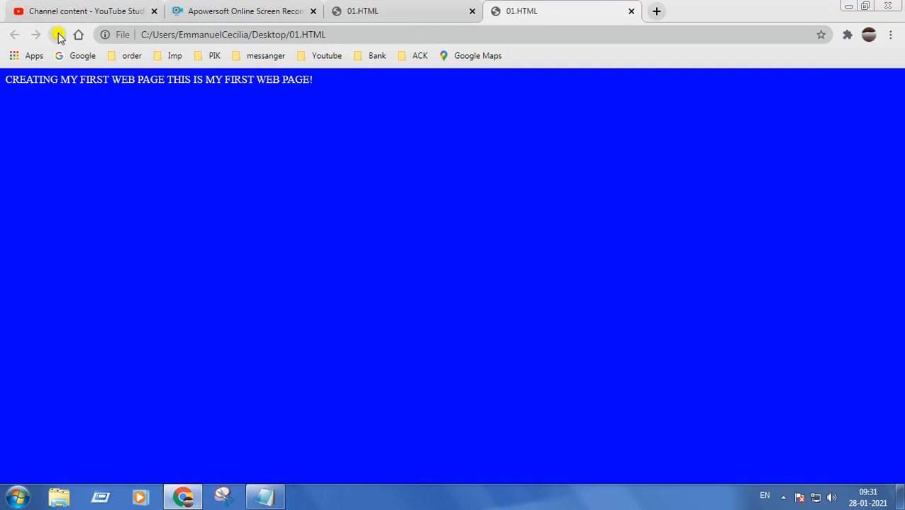